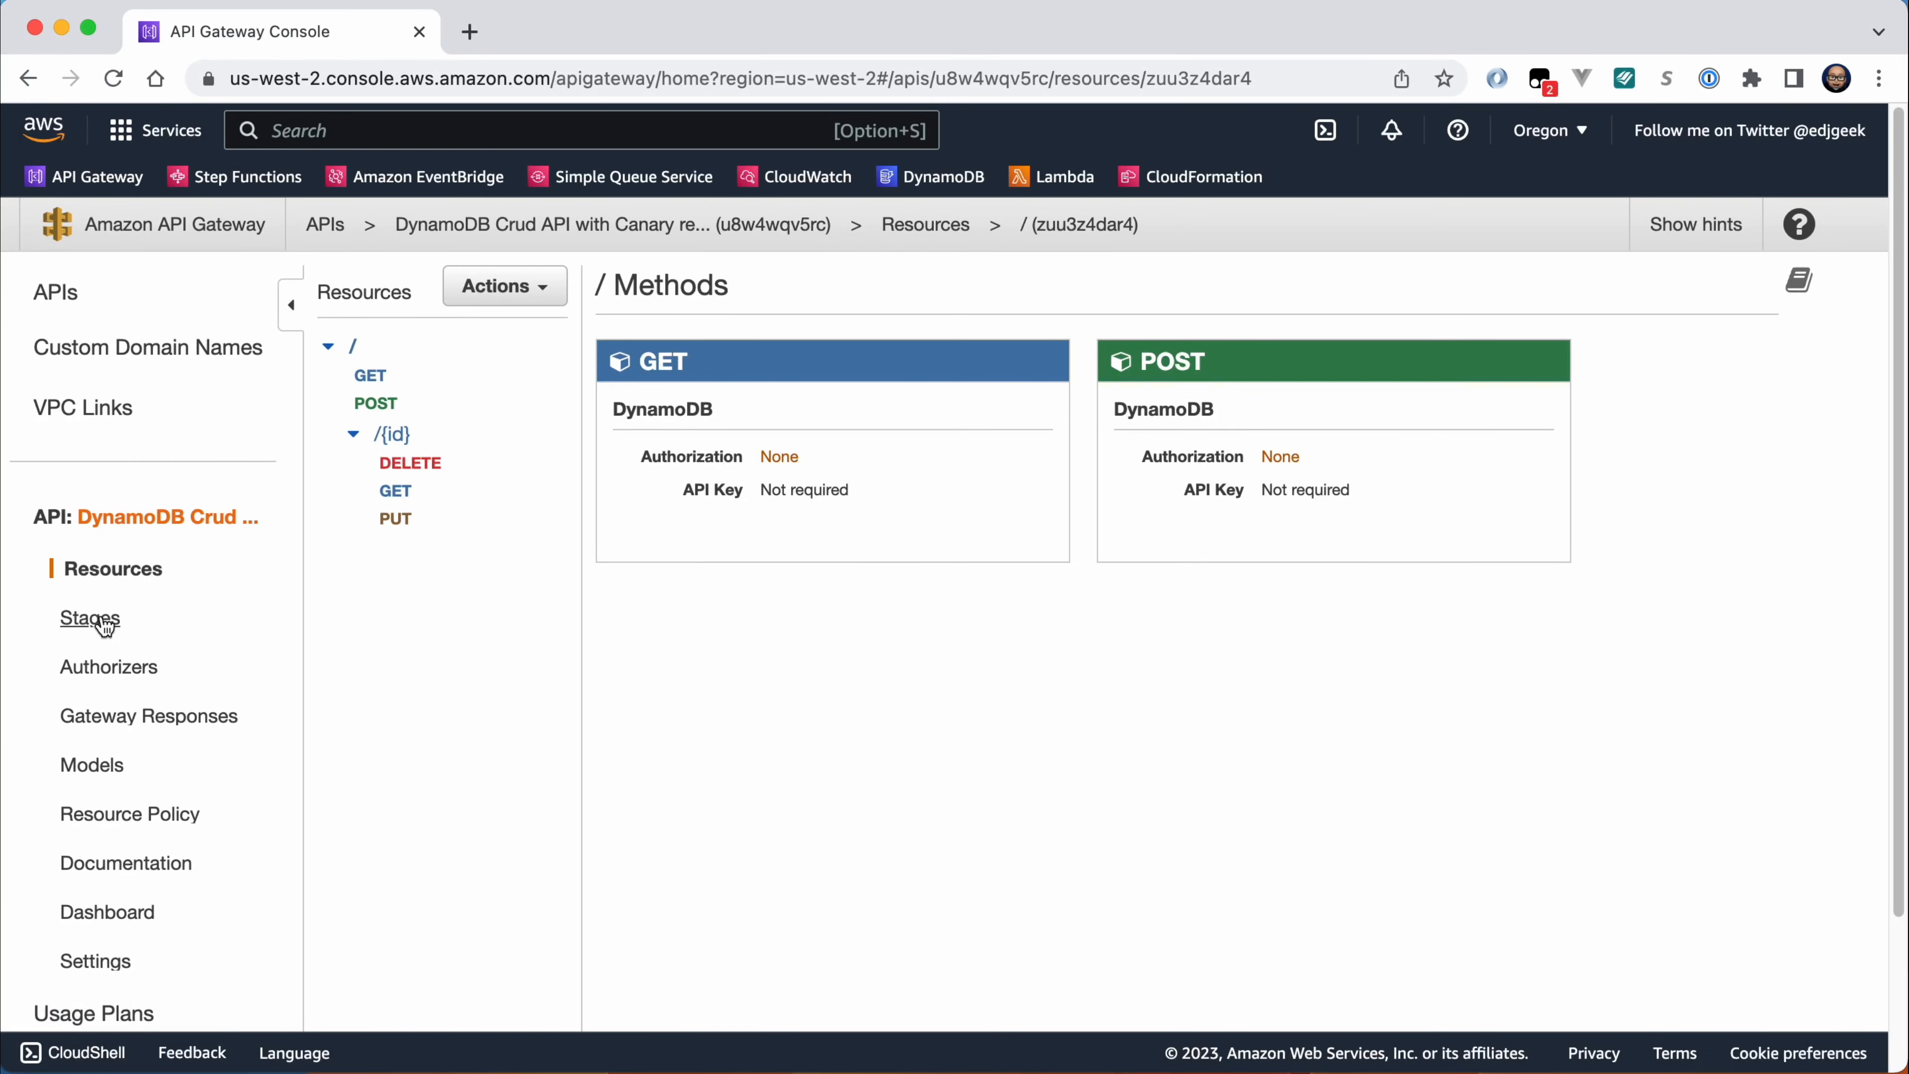
Show the canary settings of the DynamoDB CRUD API's Prod stage, no canary yet.
{"action": "left_click", "coordinate": [87, 619]}
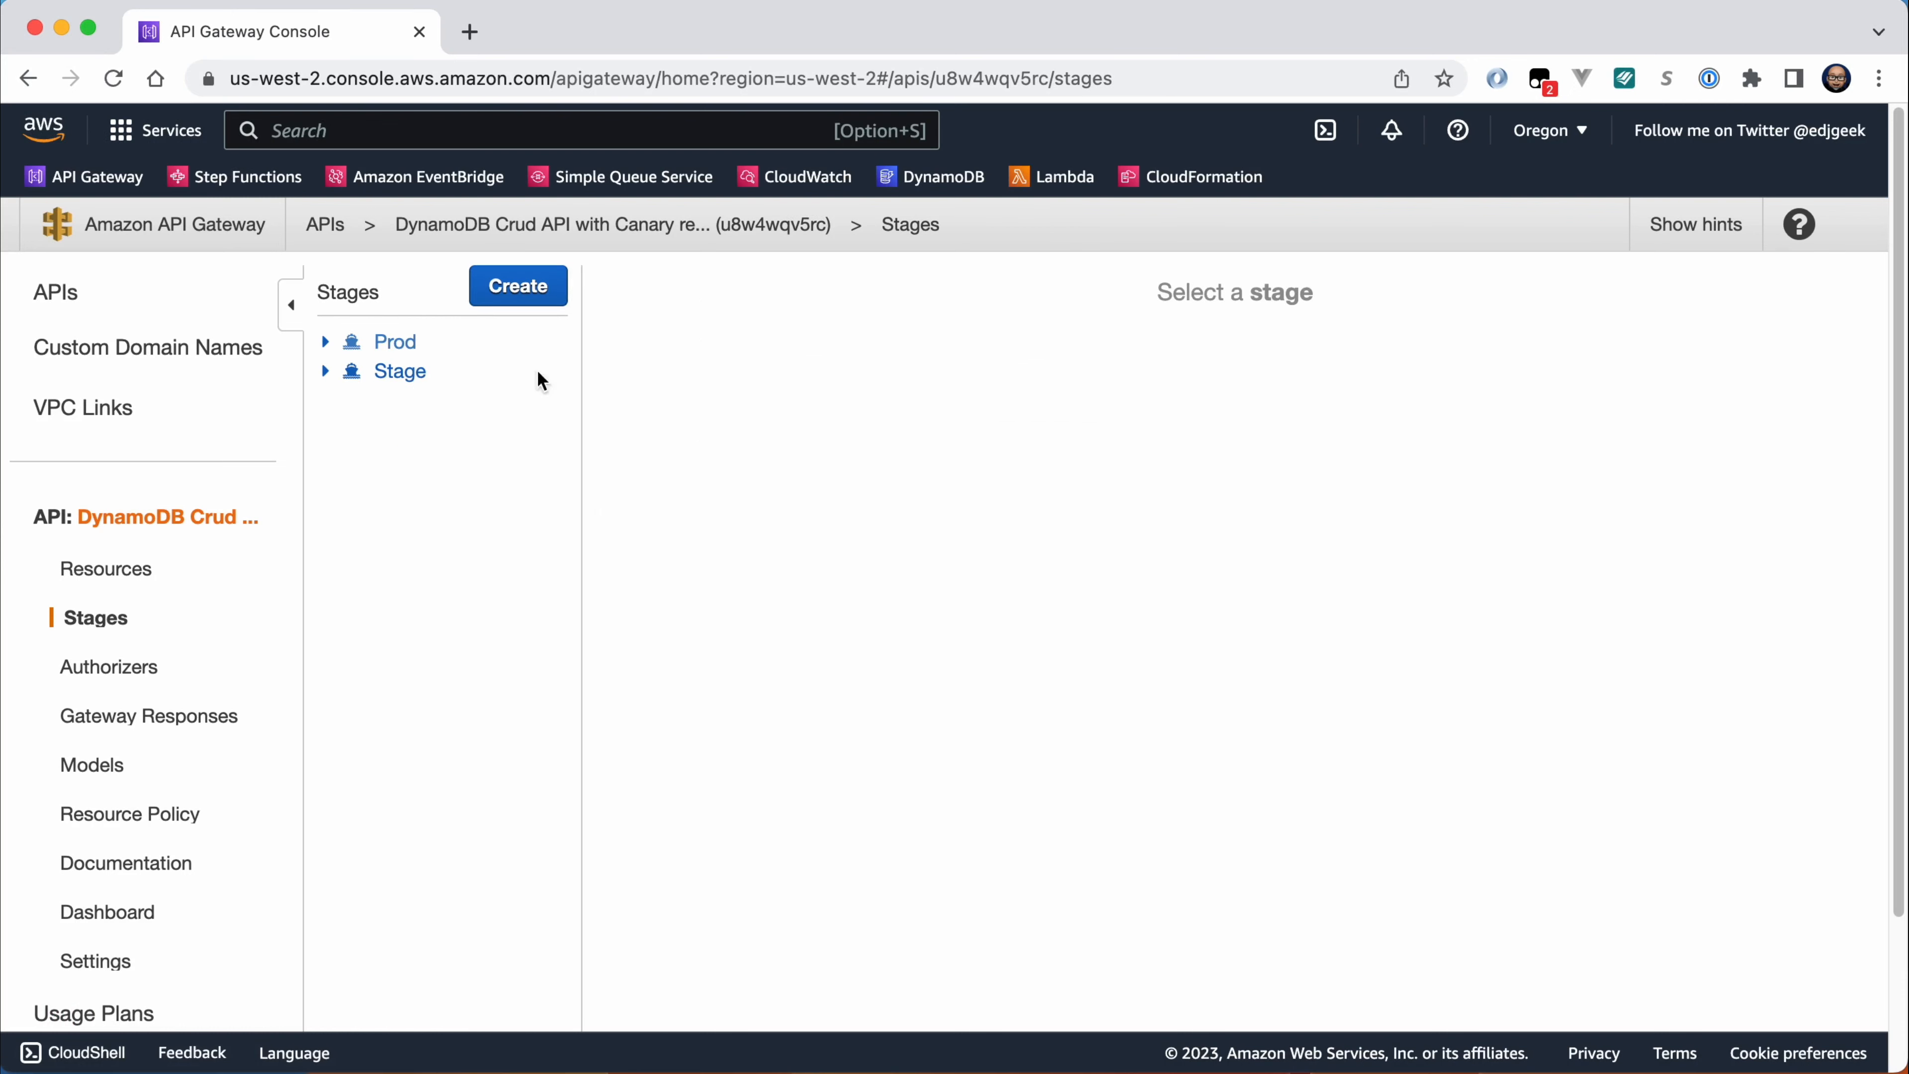
{"action": "left_click", "coordinate": [396, 341]}
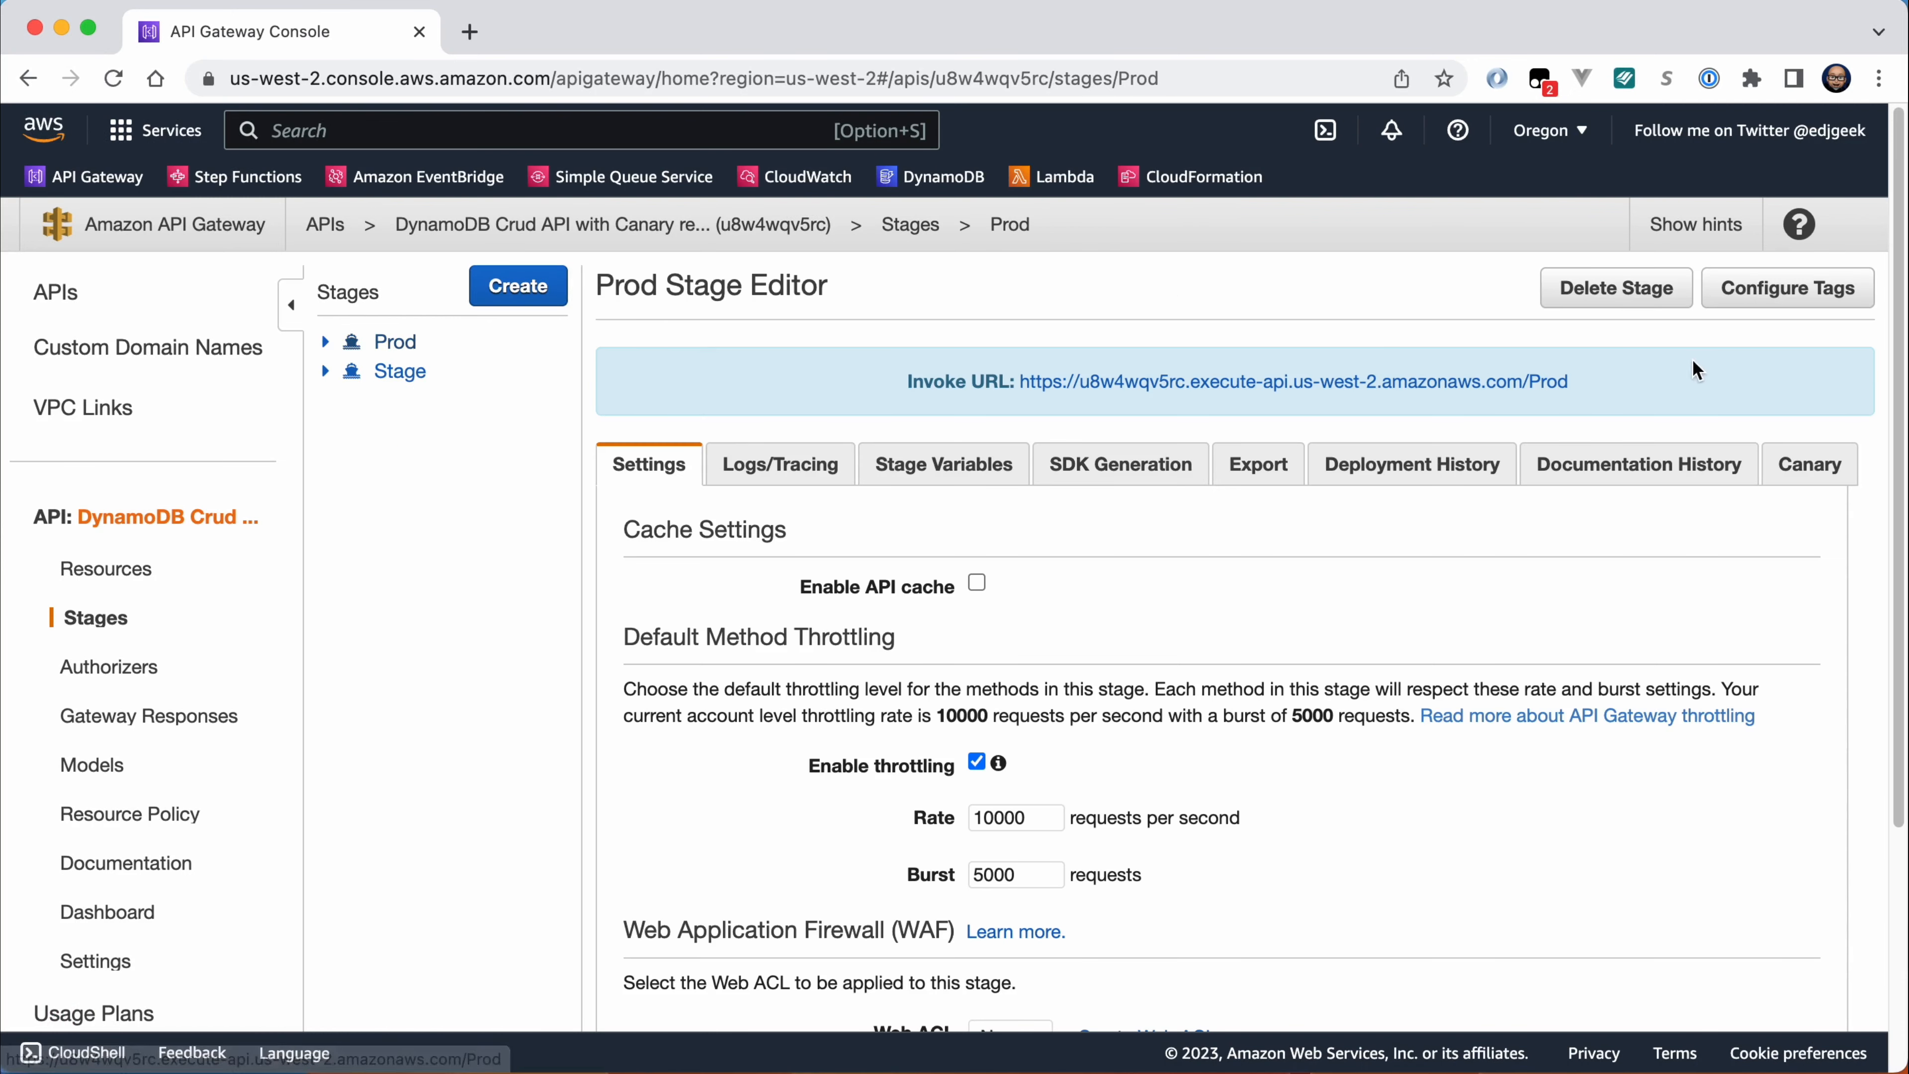
{"action": "left_click", "coordinate": [1808, 464]}
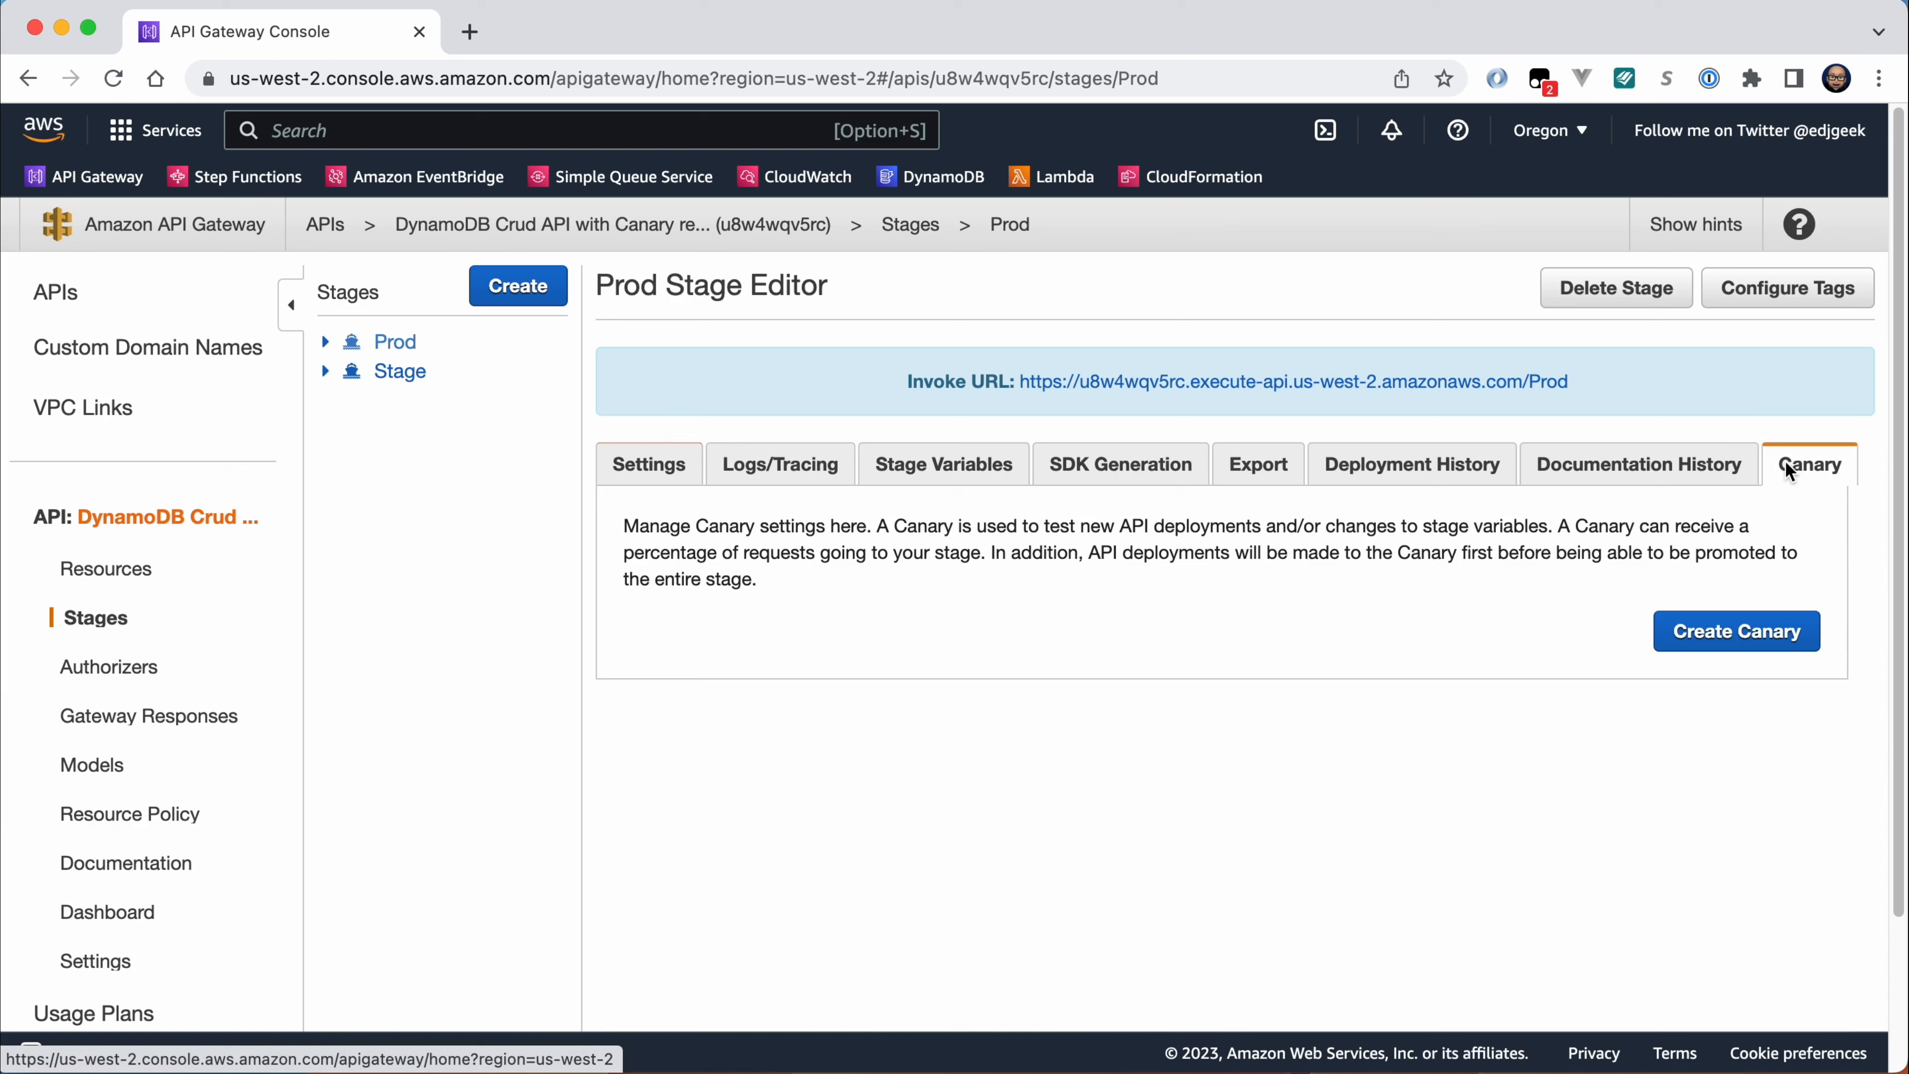
Create a Prod canary and set its traffic share to 10%, leaving Prod 90%.
{"action": "left_click", "coordinate": [1722, 630]}
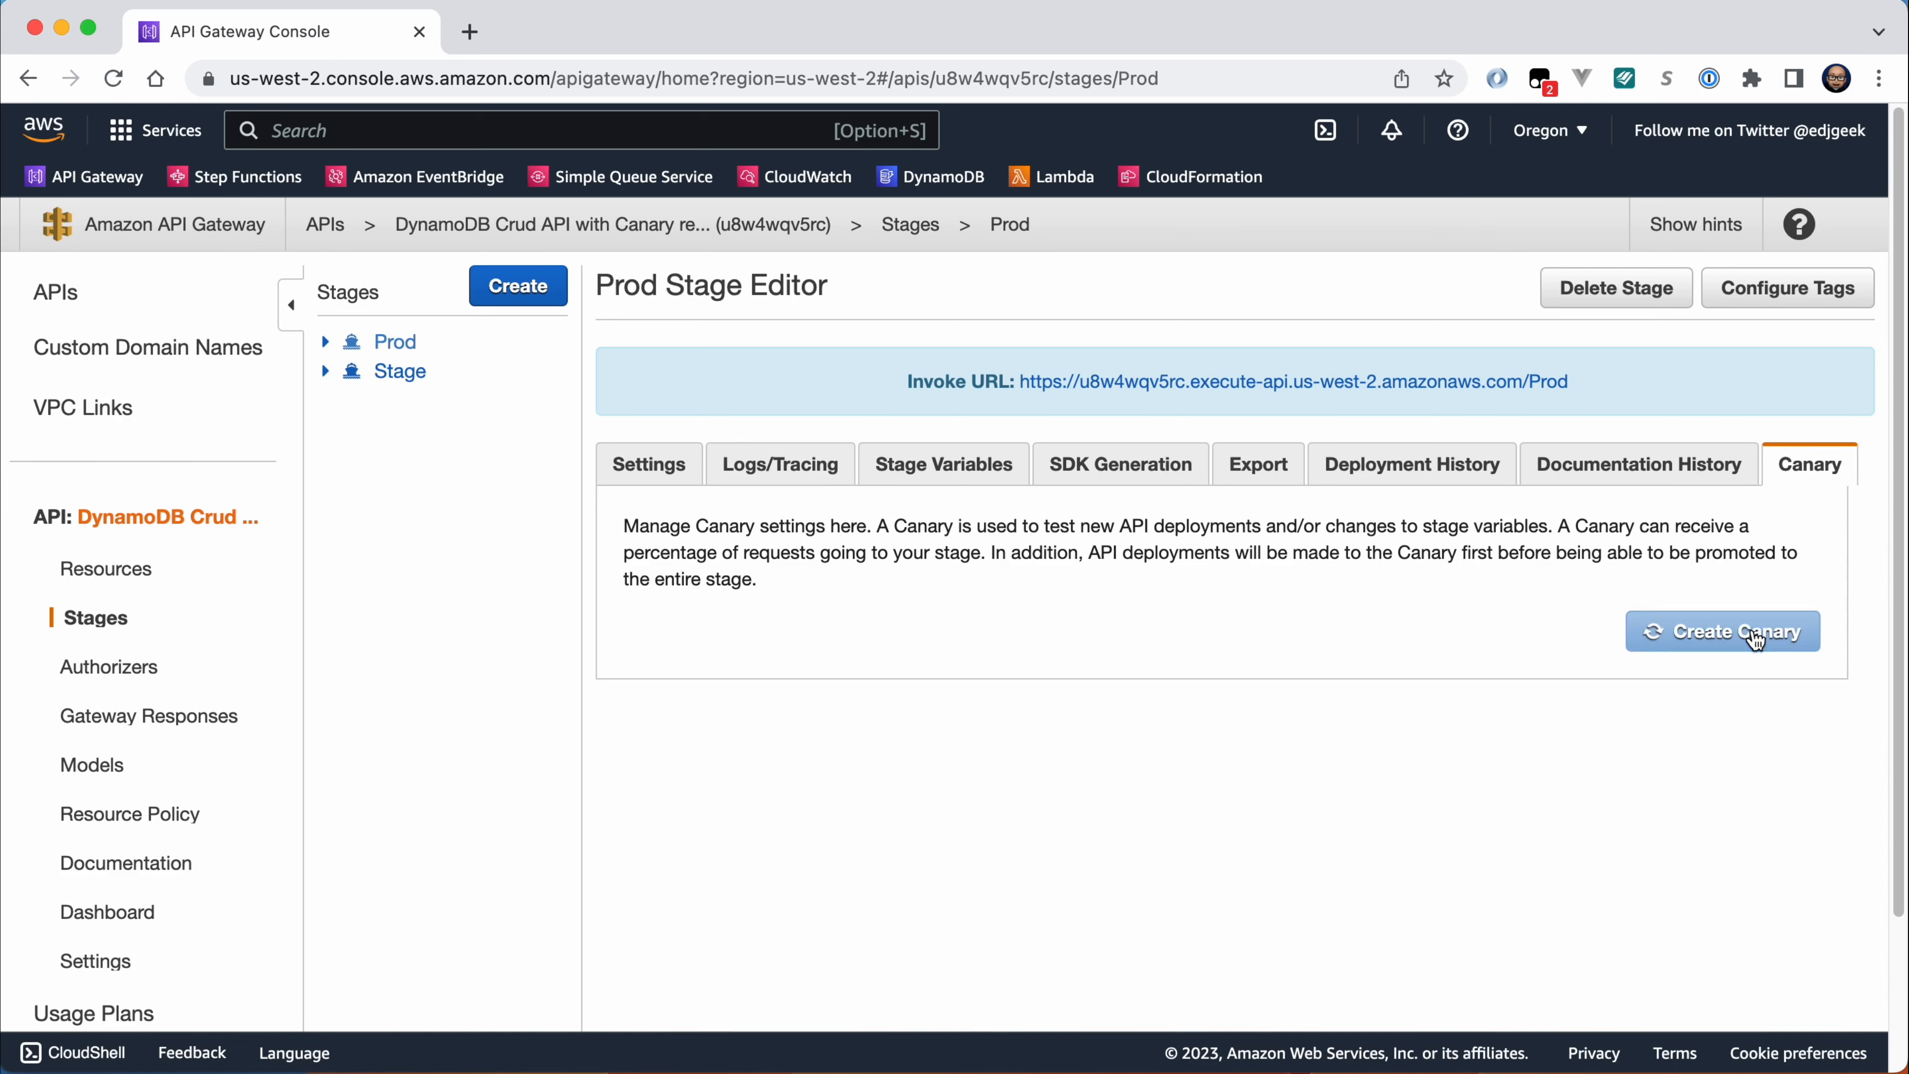
{"action": "left_click", "coordinate": [1721, 631]}
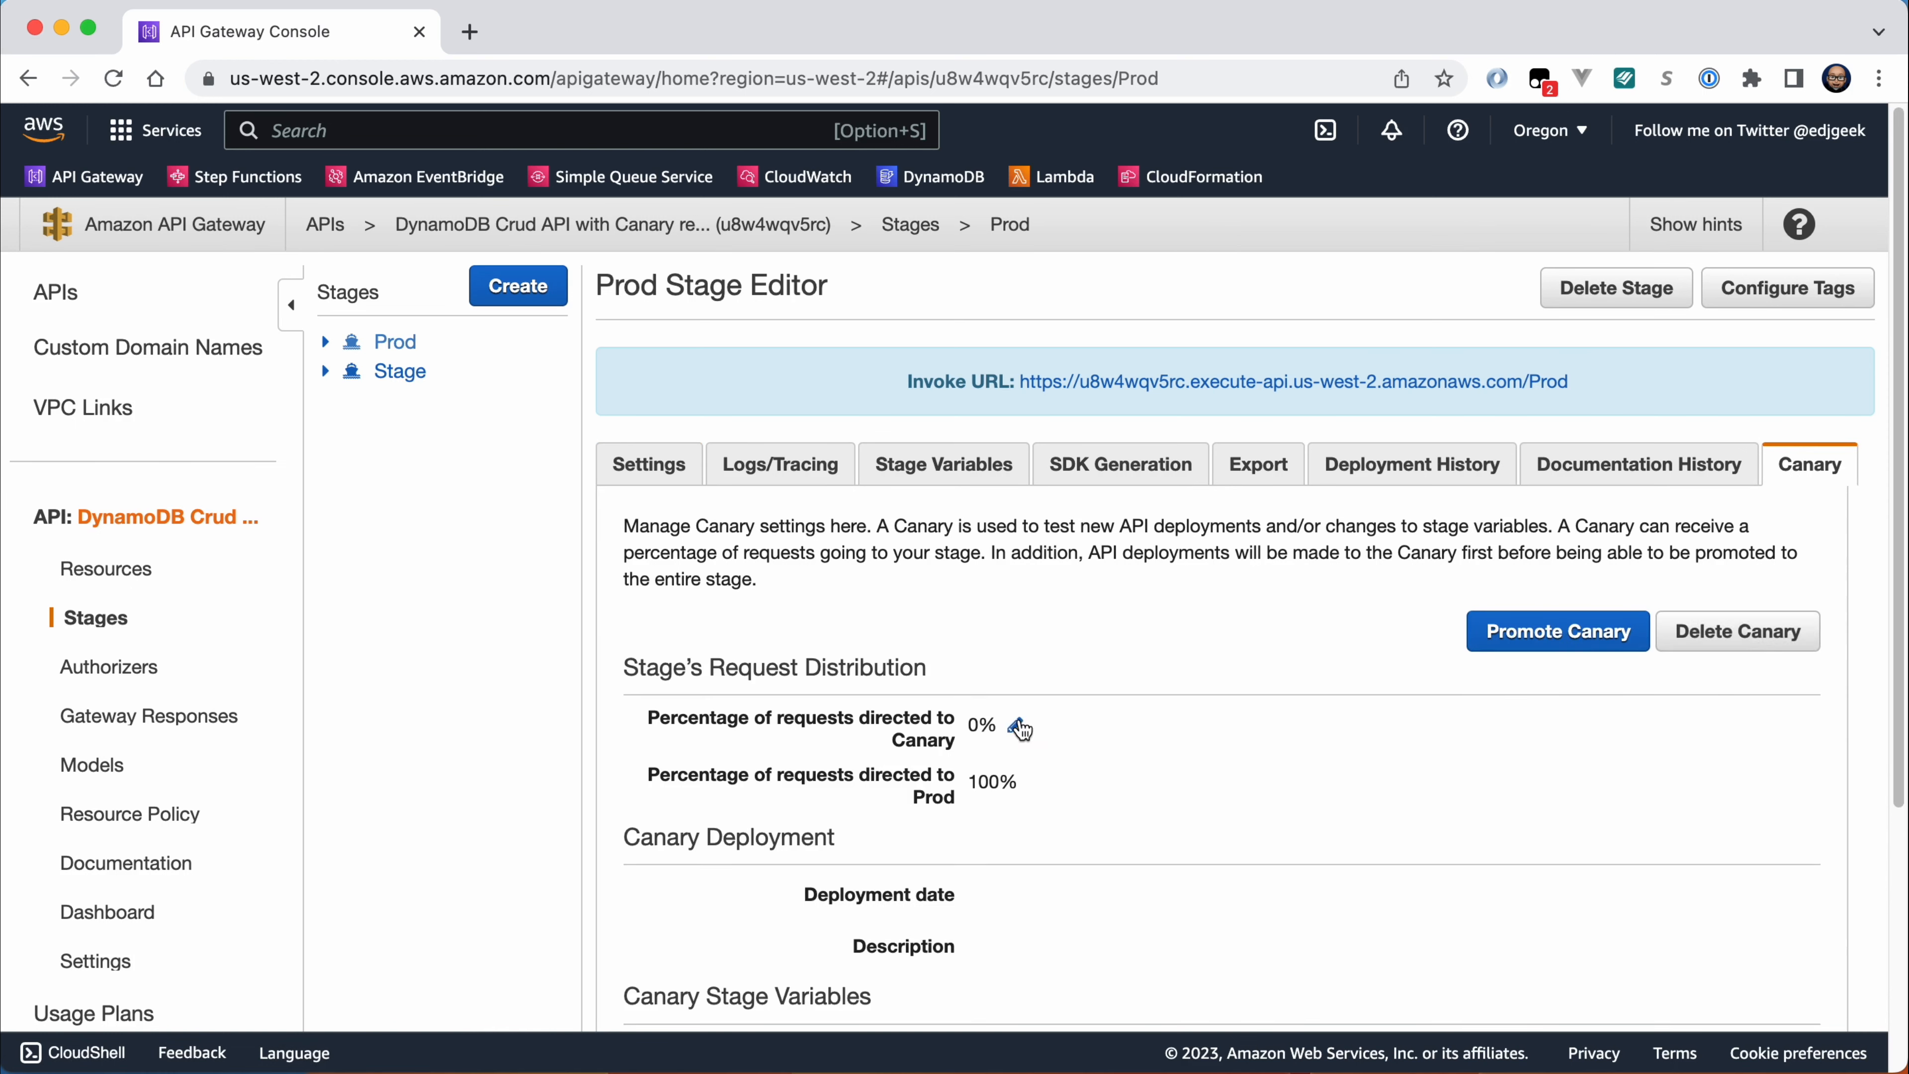
{"action": "left_click", "coordinate": [981, 725]}
{"action": "type", "text": "10"}
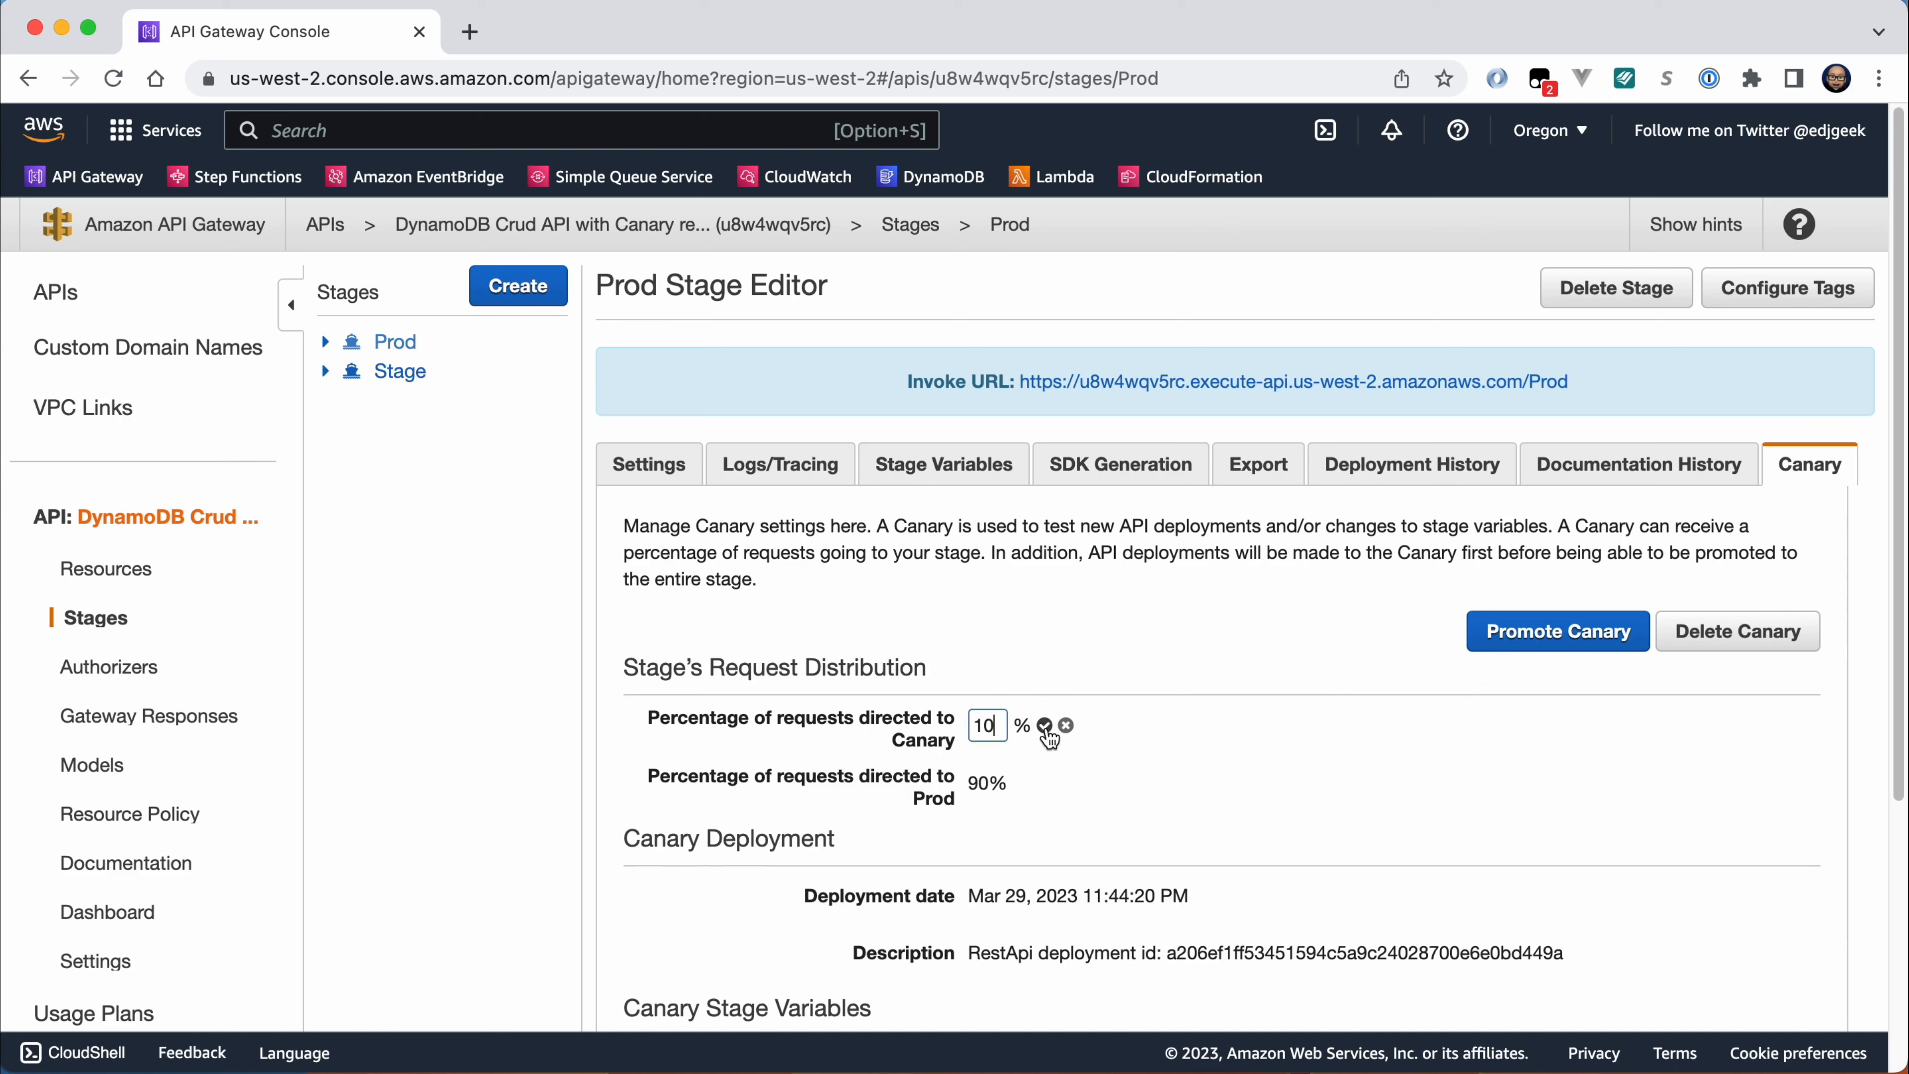
{"action": "left_click", "coordinate": [1045, 725]}
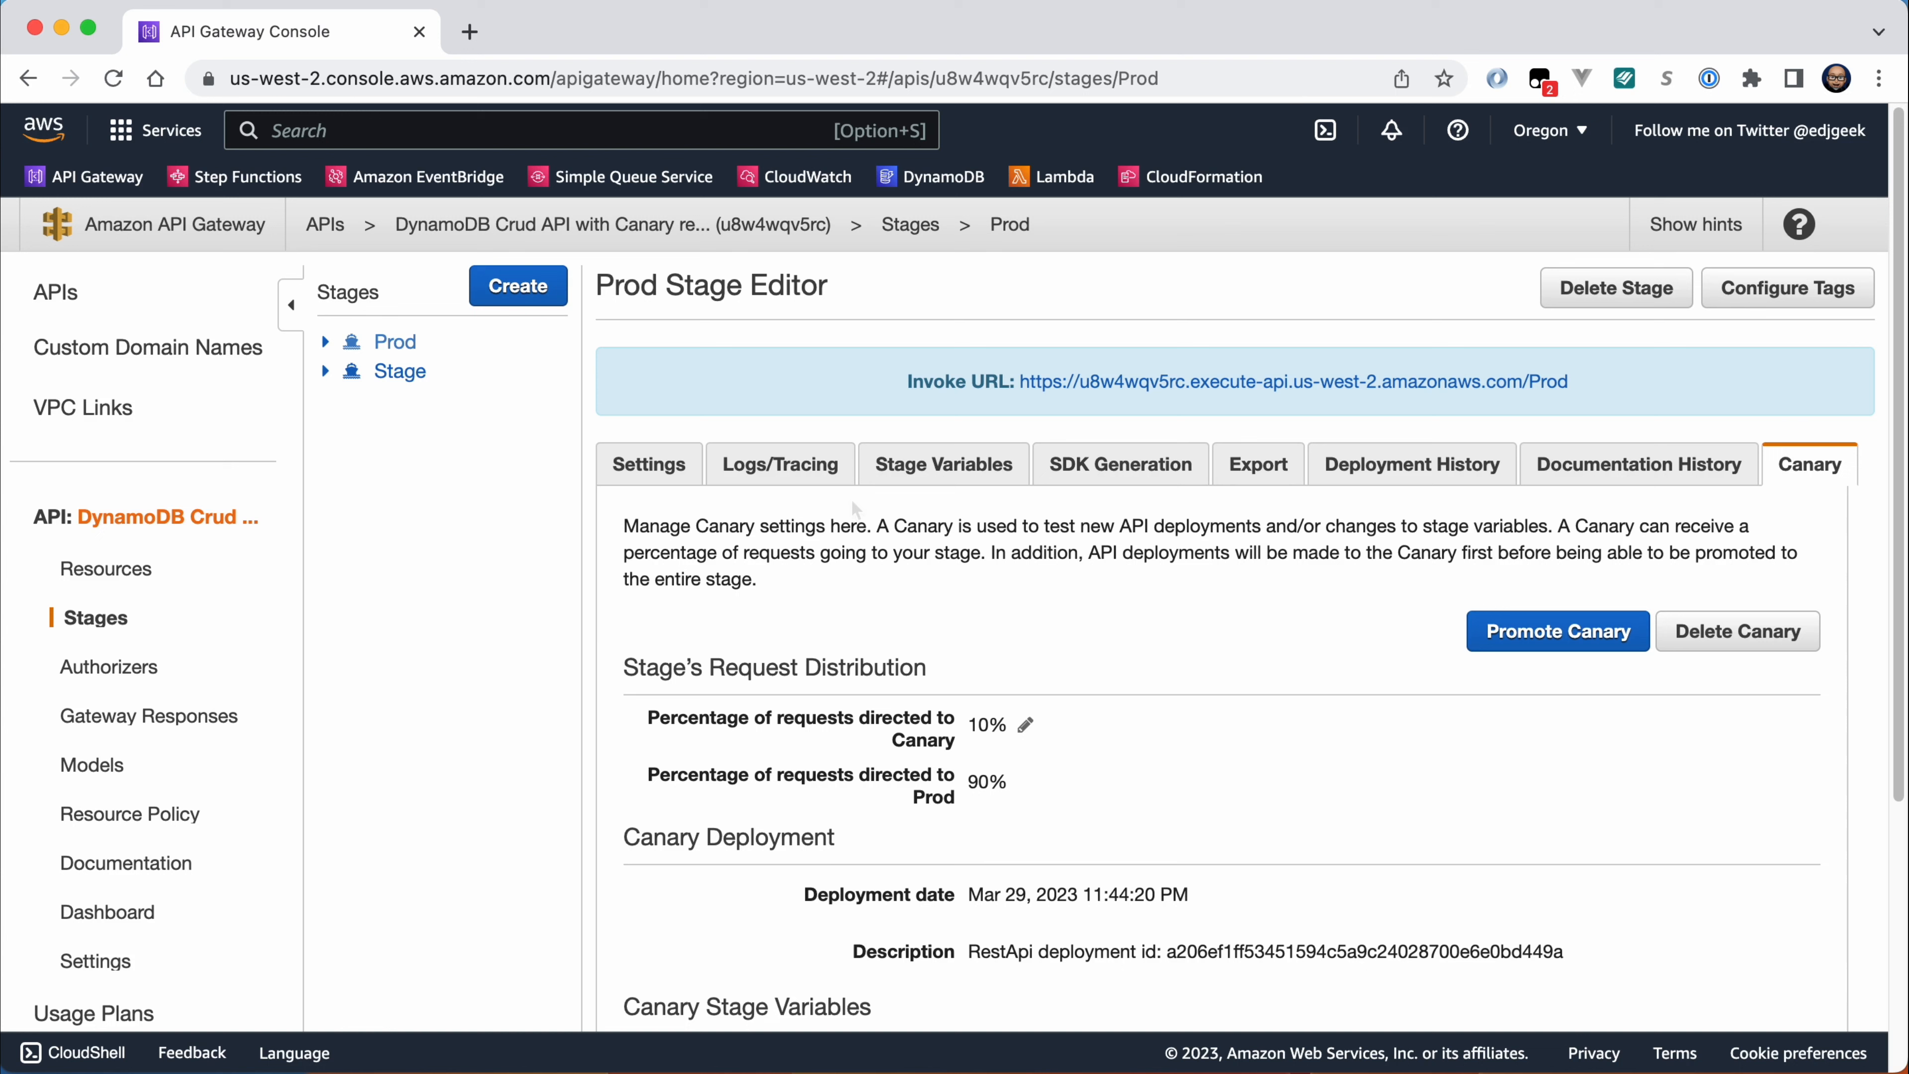
{"action": "mouse_move", "coordinate": [852, 511]}
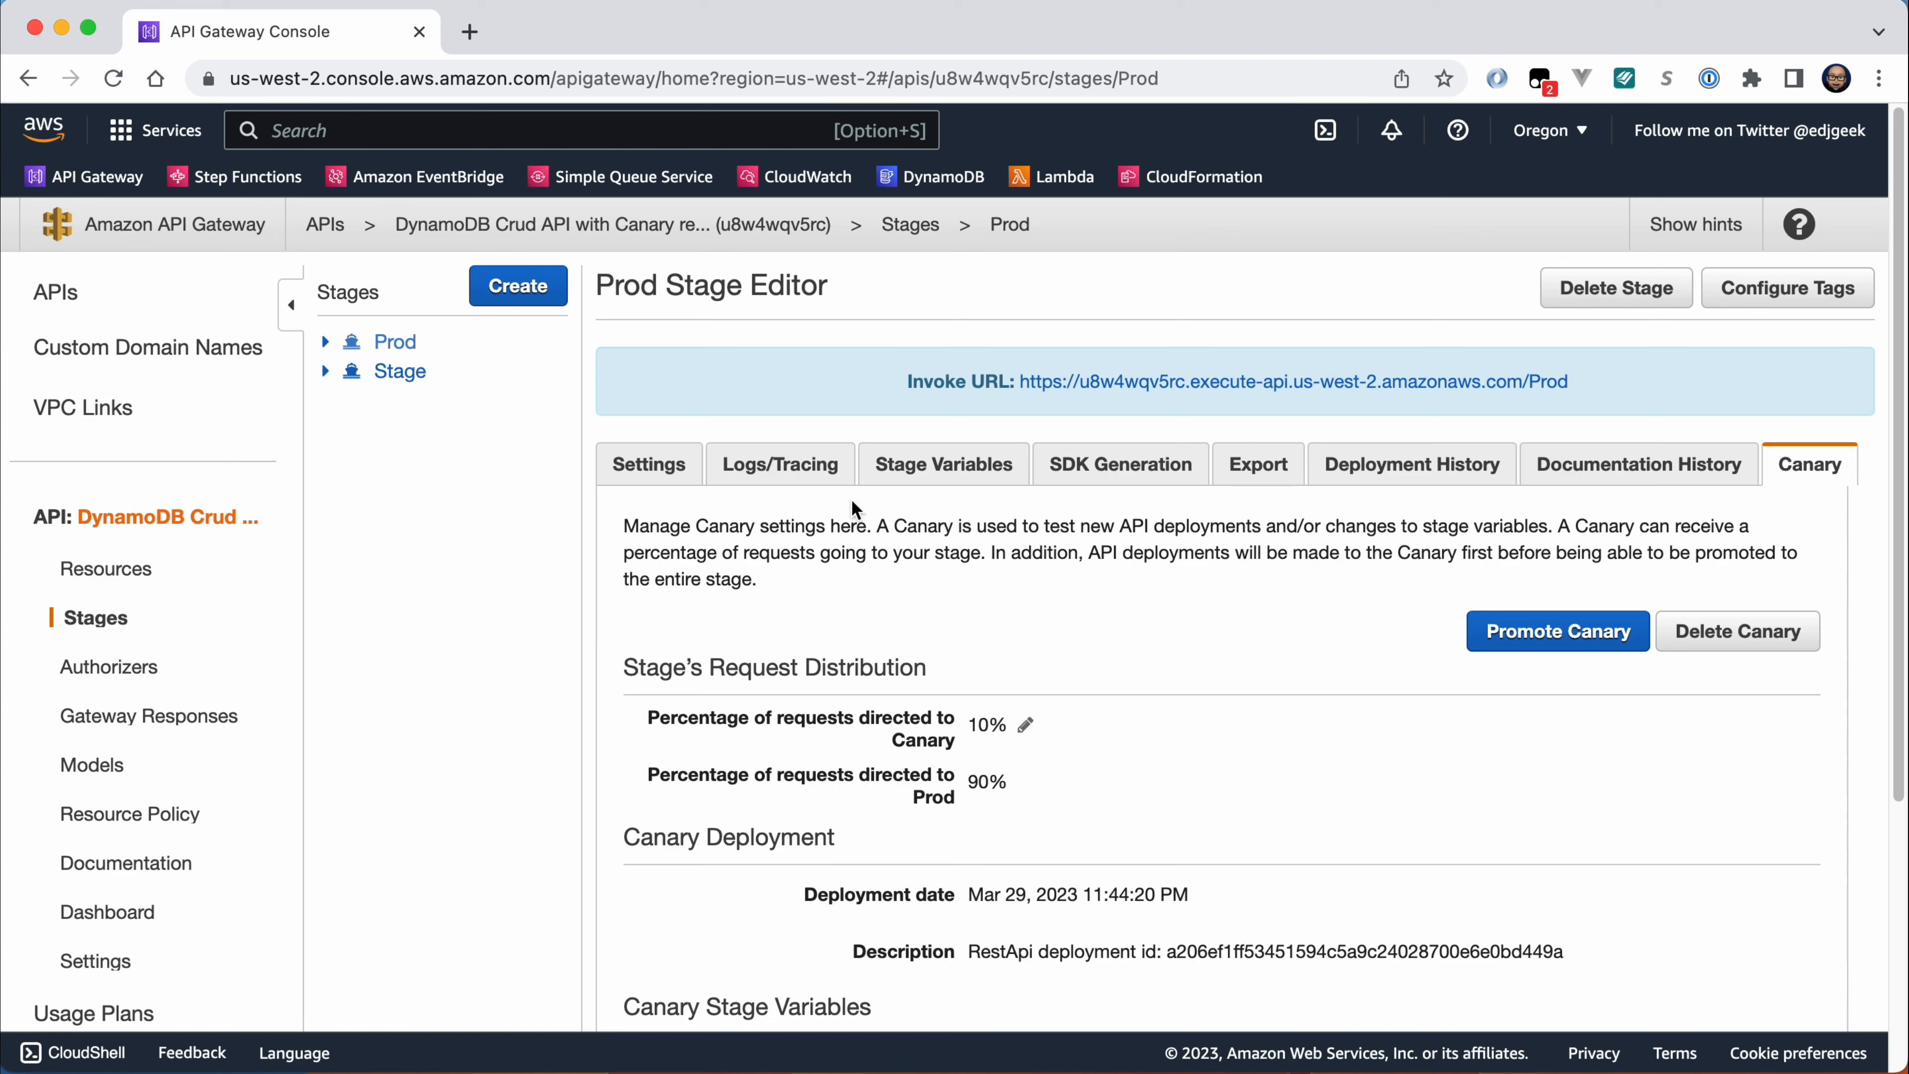
{"action": "mouse_move", "coordinate": [835, 473]}
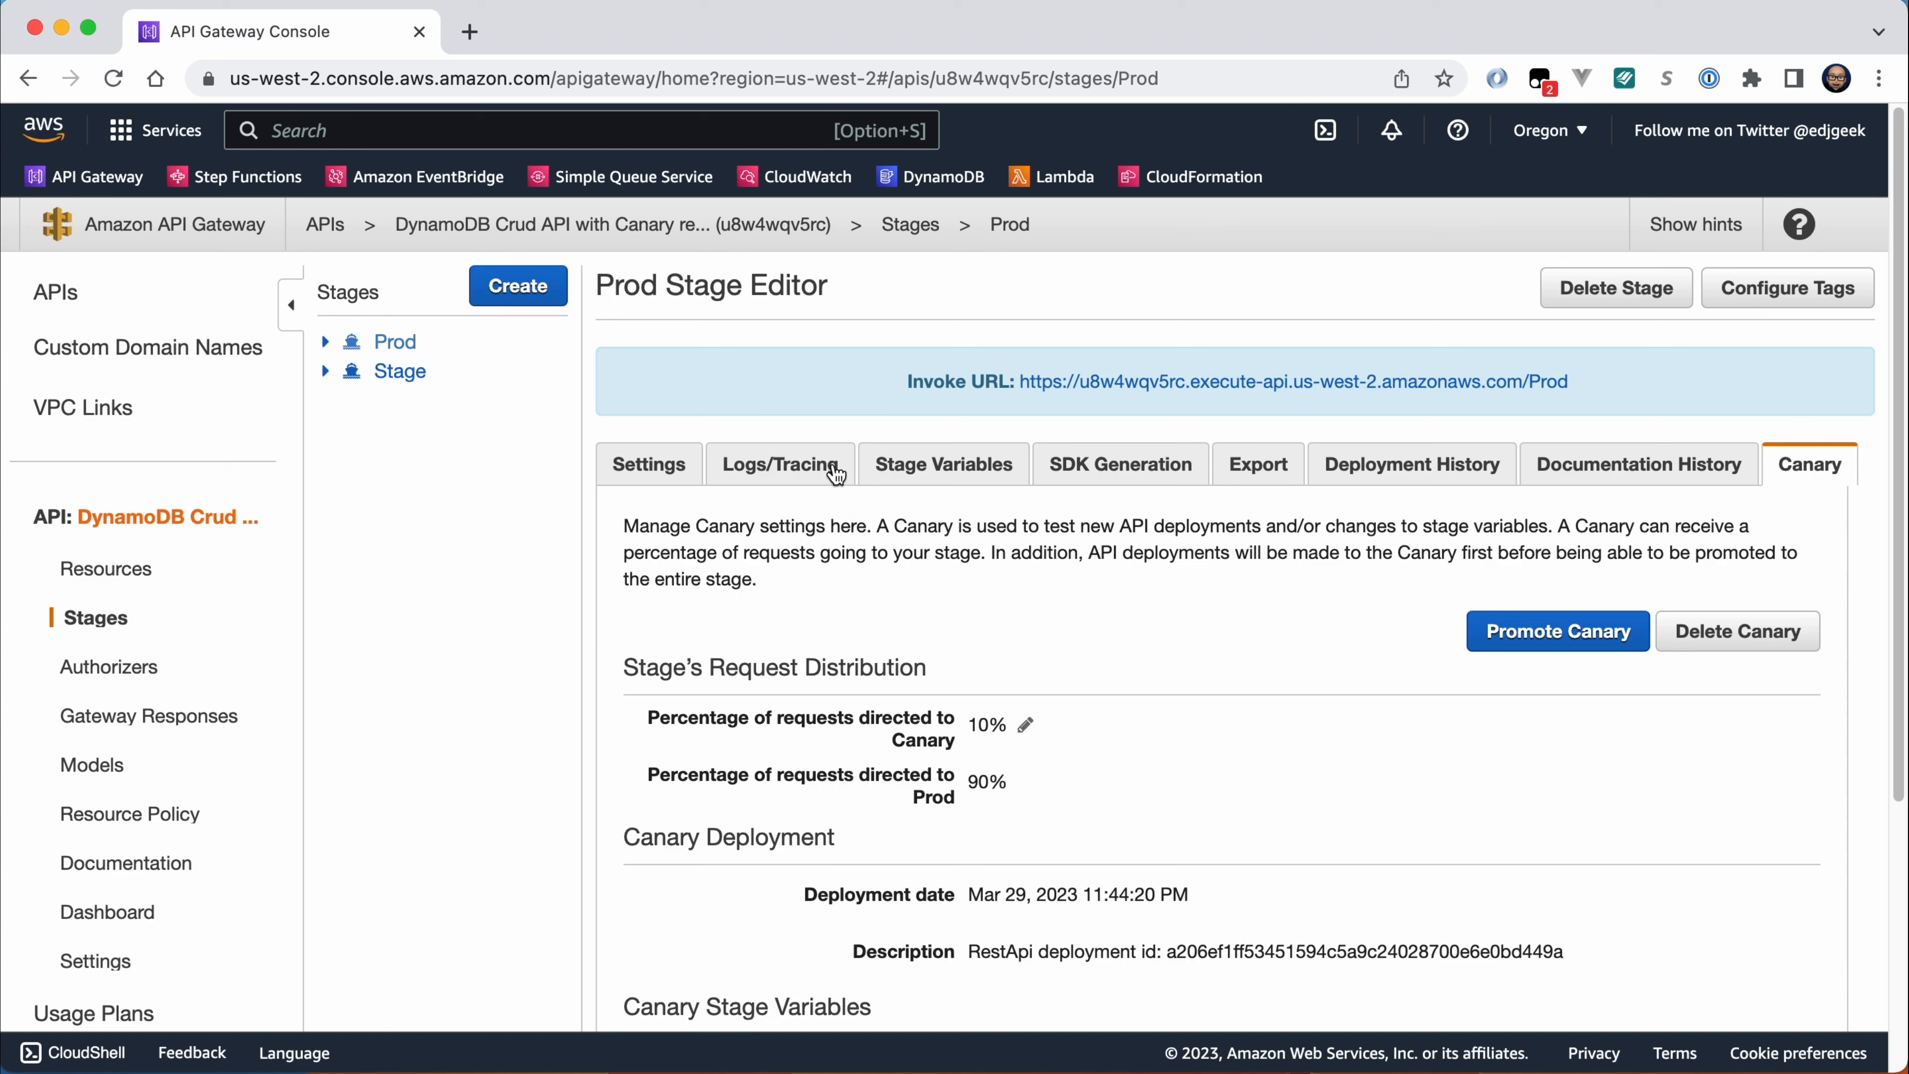
Set Prod's CloudWatch Logs level to Full Request and Response Logs.
{"action": "left_click", "coordinate": [779, 465]}
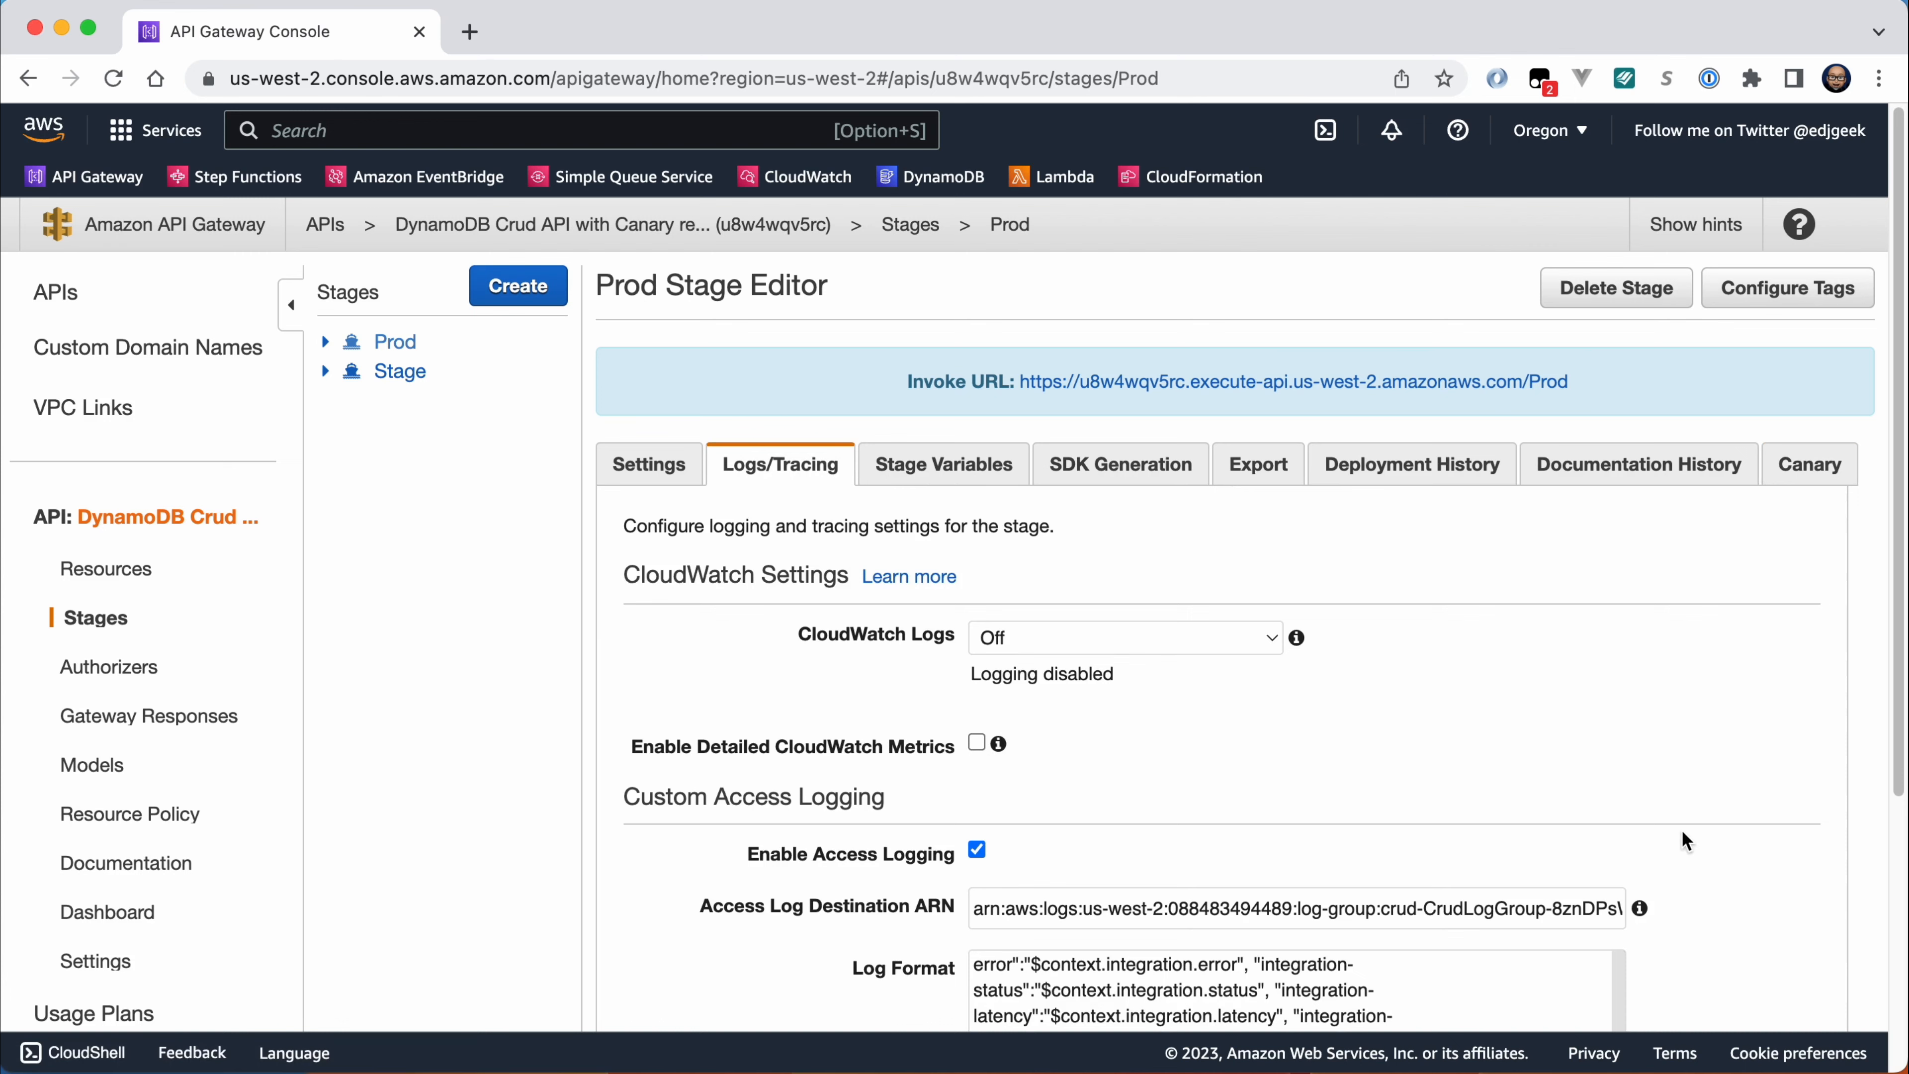
{"action": "left_click", "coordinate": [1122, 637]}
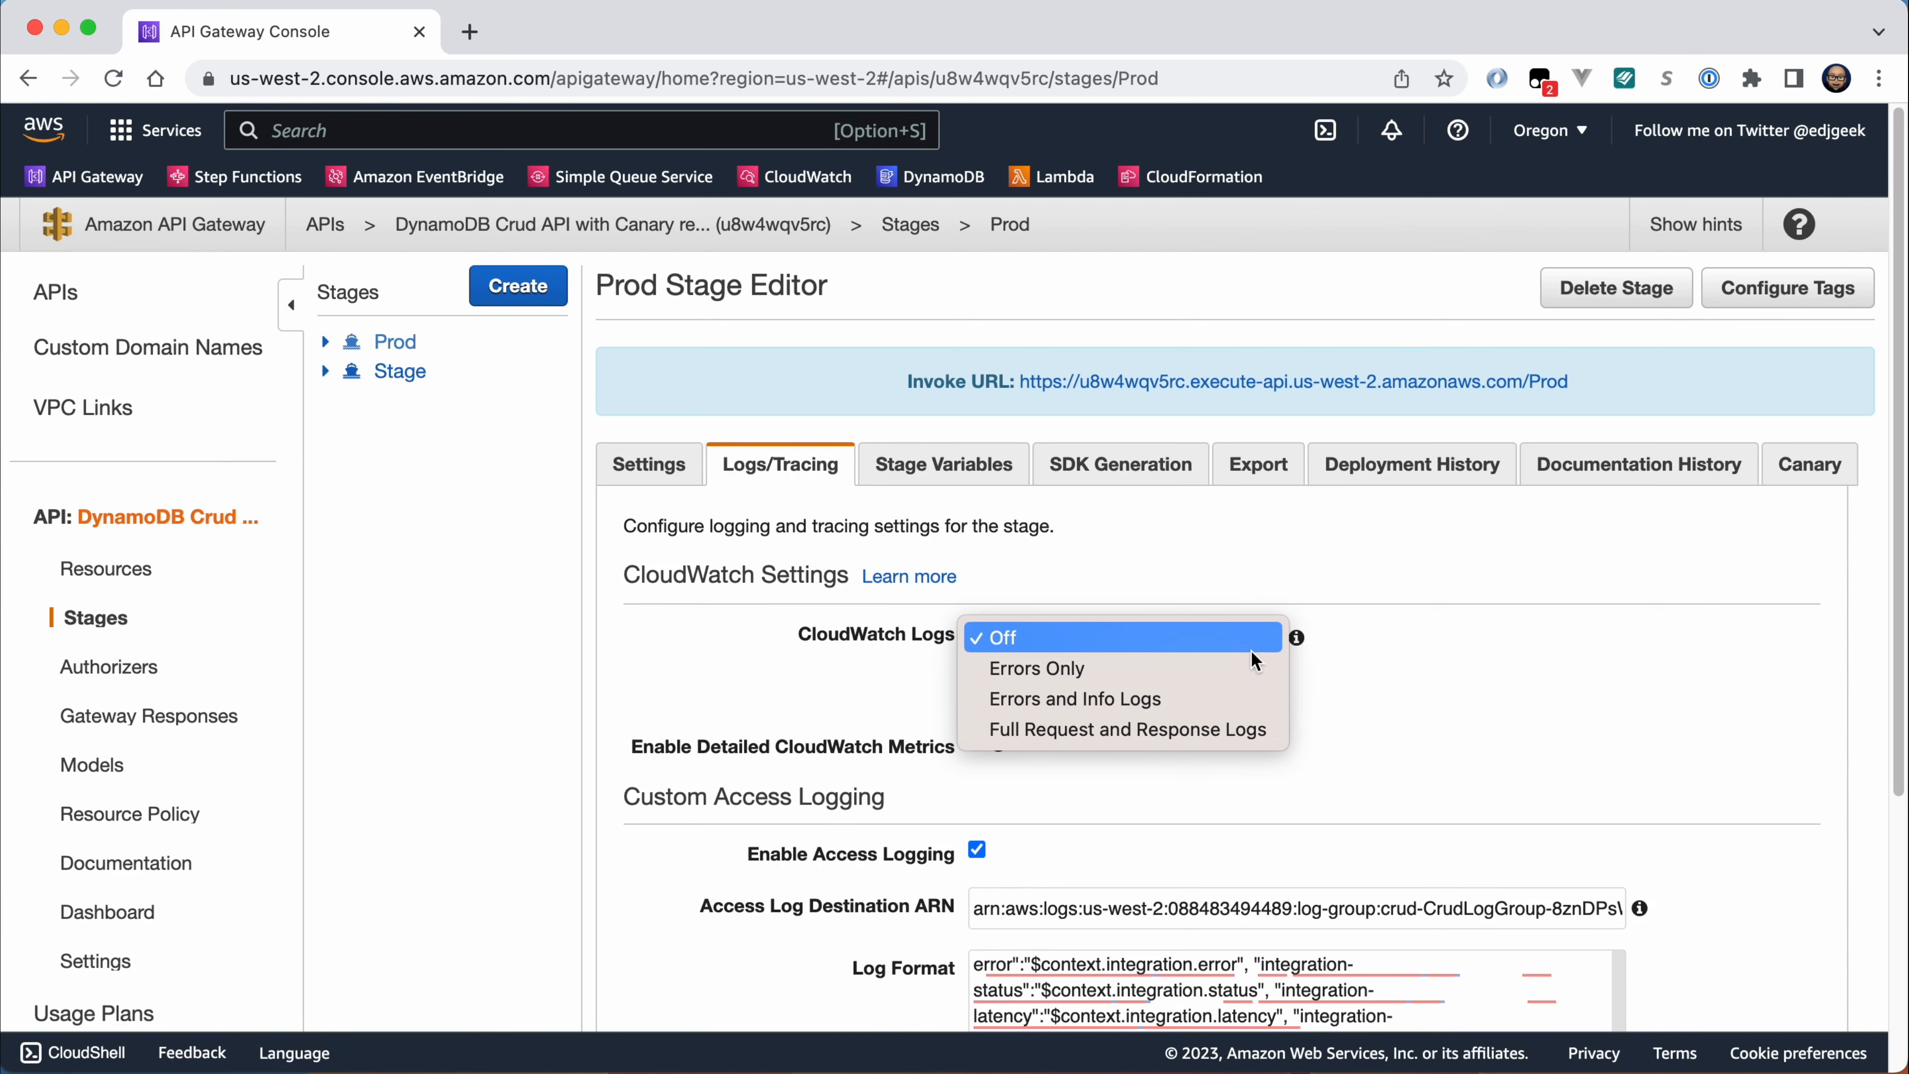
{"action": "left_click", "coordinate": [1127, 728]}
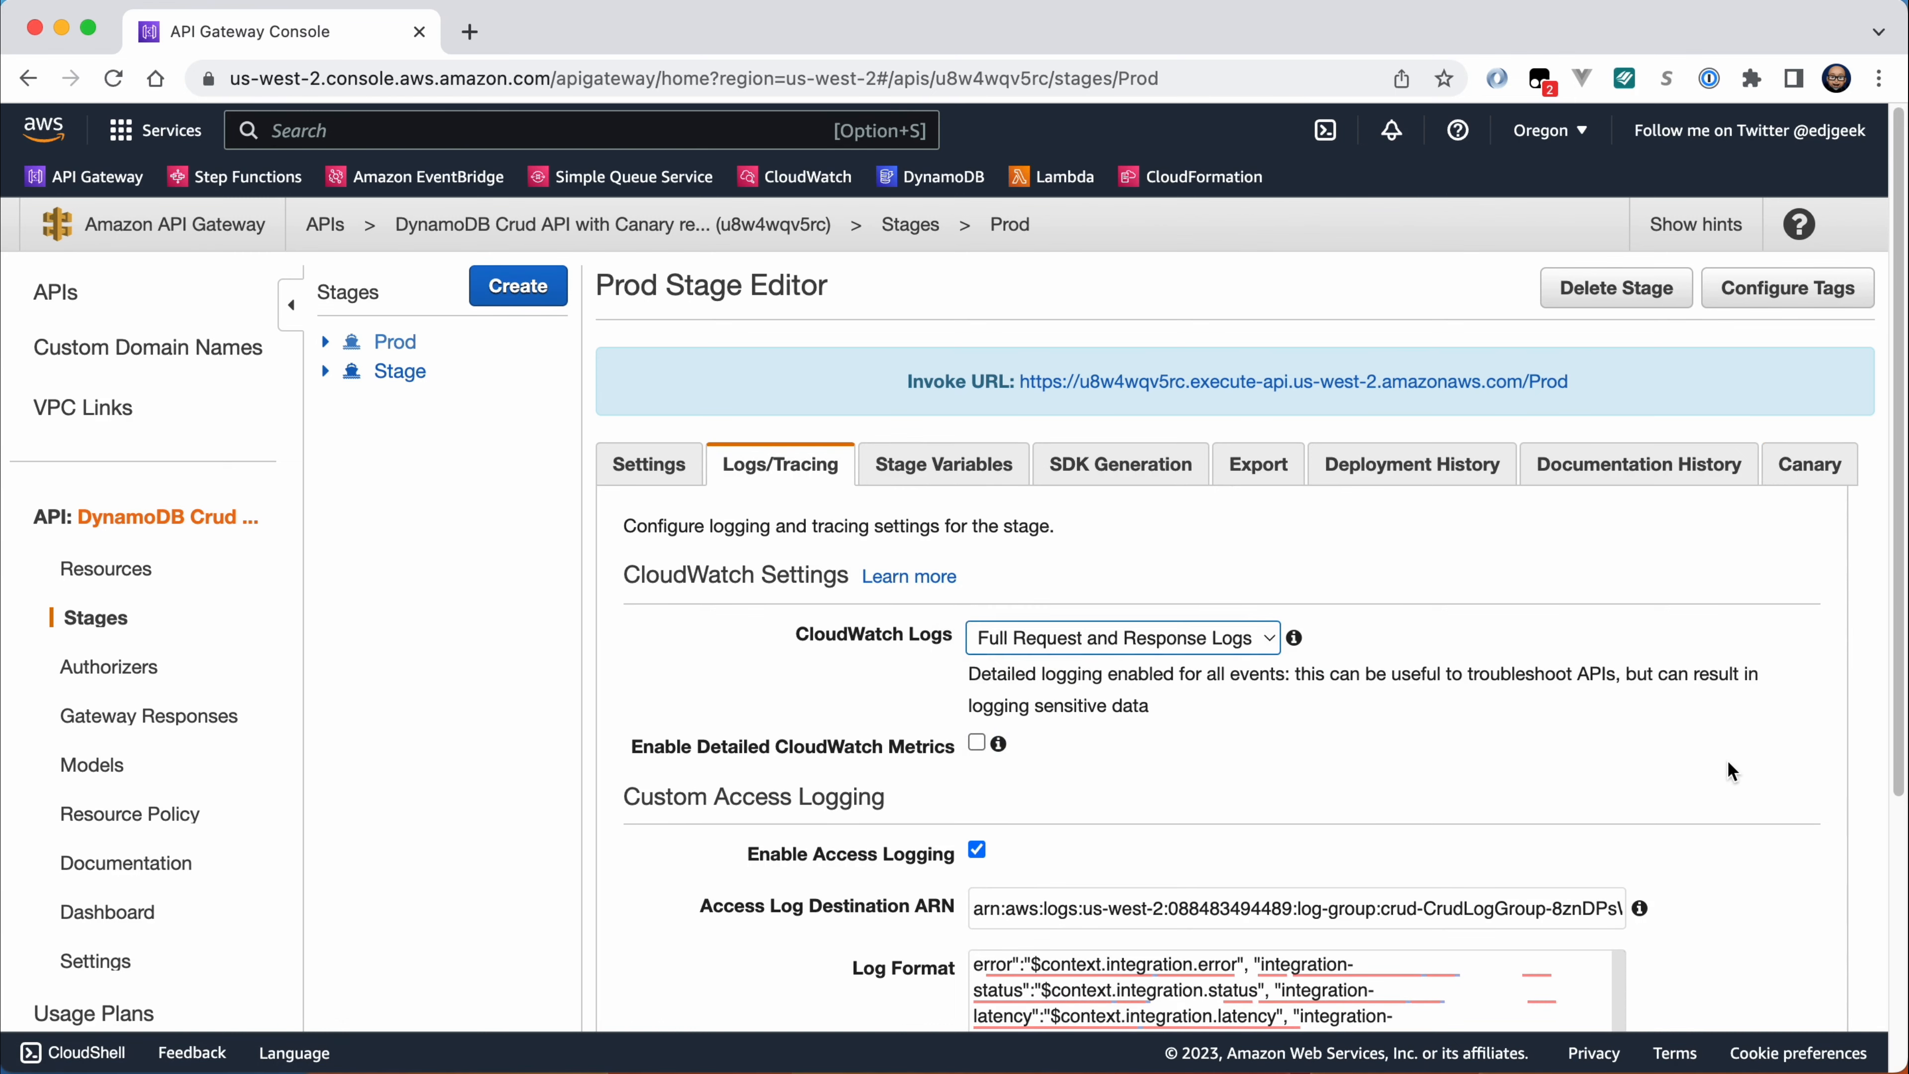
{"action": "scroll", "scroll_direction": "down", "scroll_amount": 3}
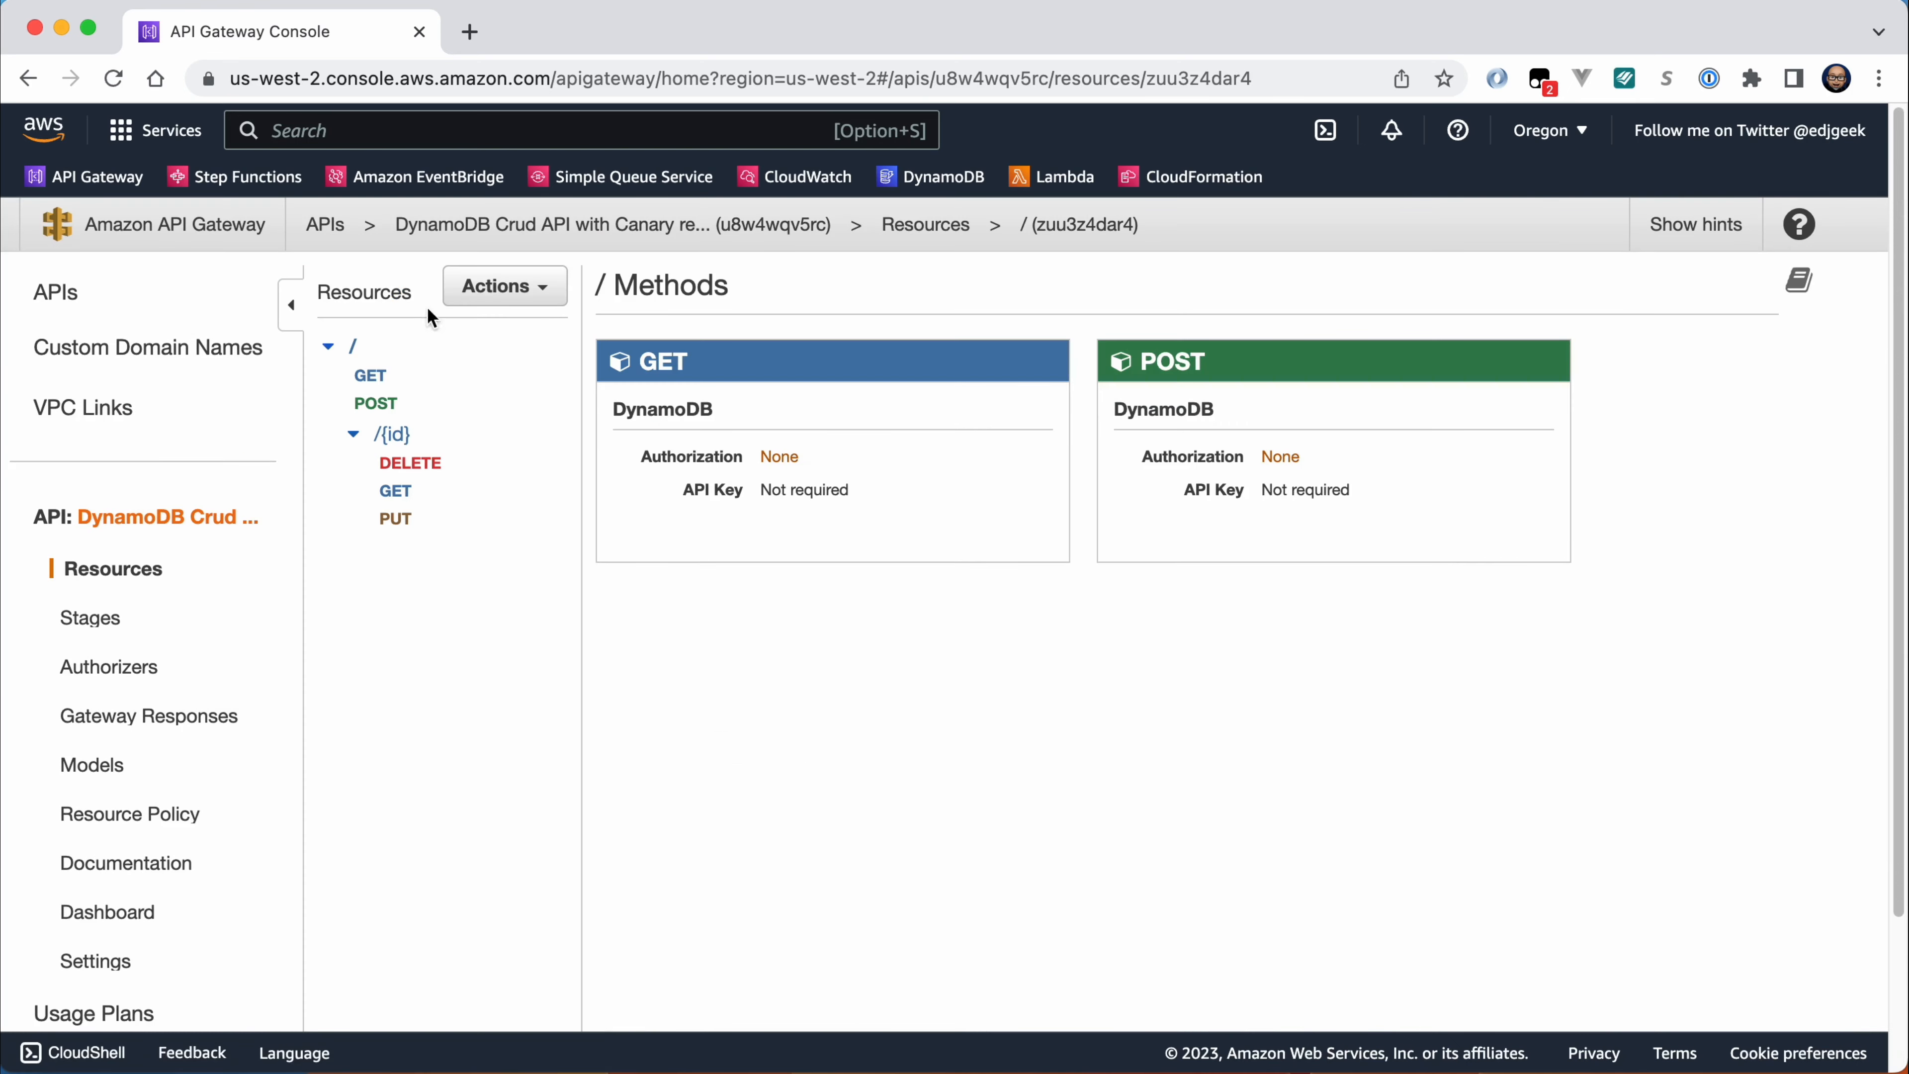
Deploy the API via Actions > Deploy API to the Prod (Canary Enabled) stage.
{"action": "left_click", "coordinate": [505, 286]}
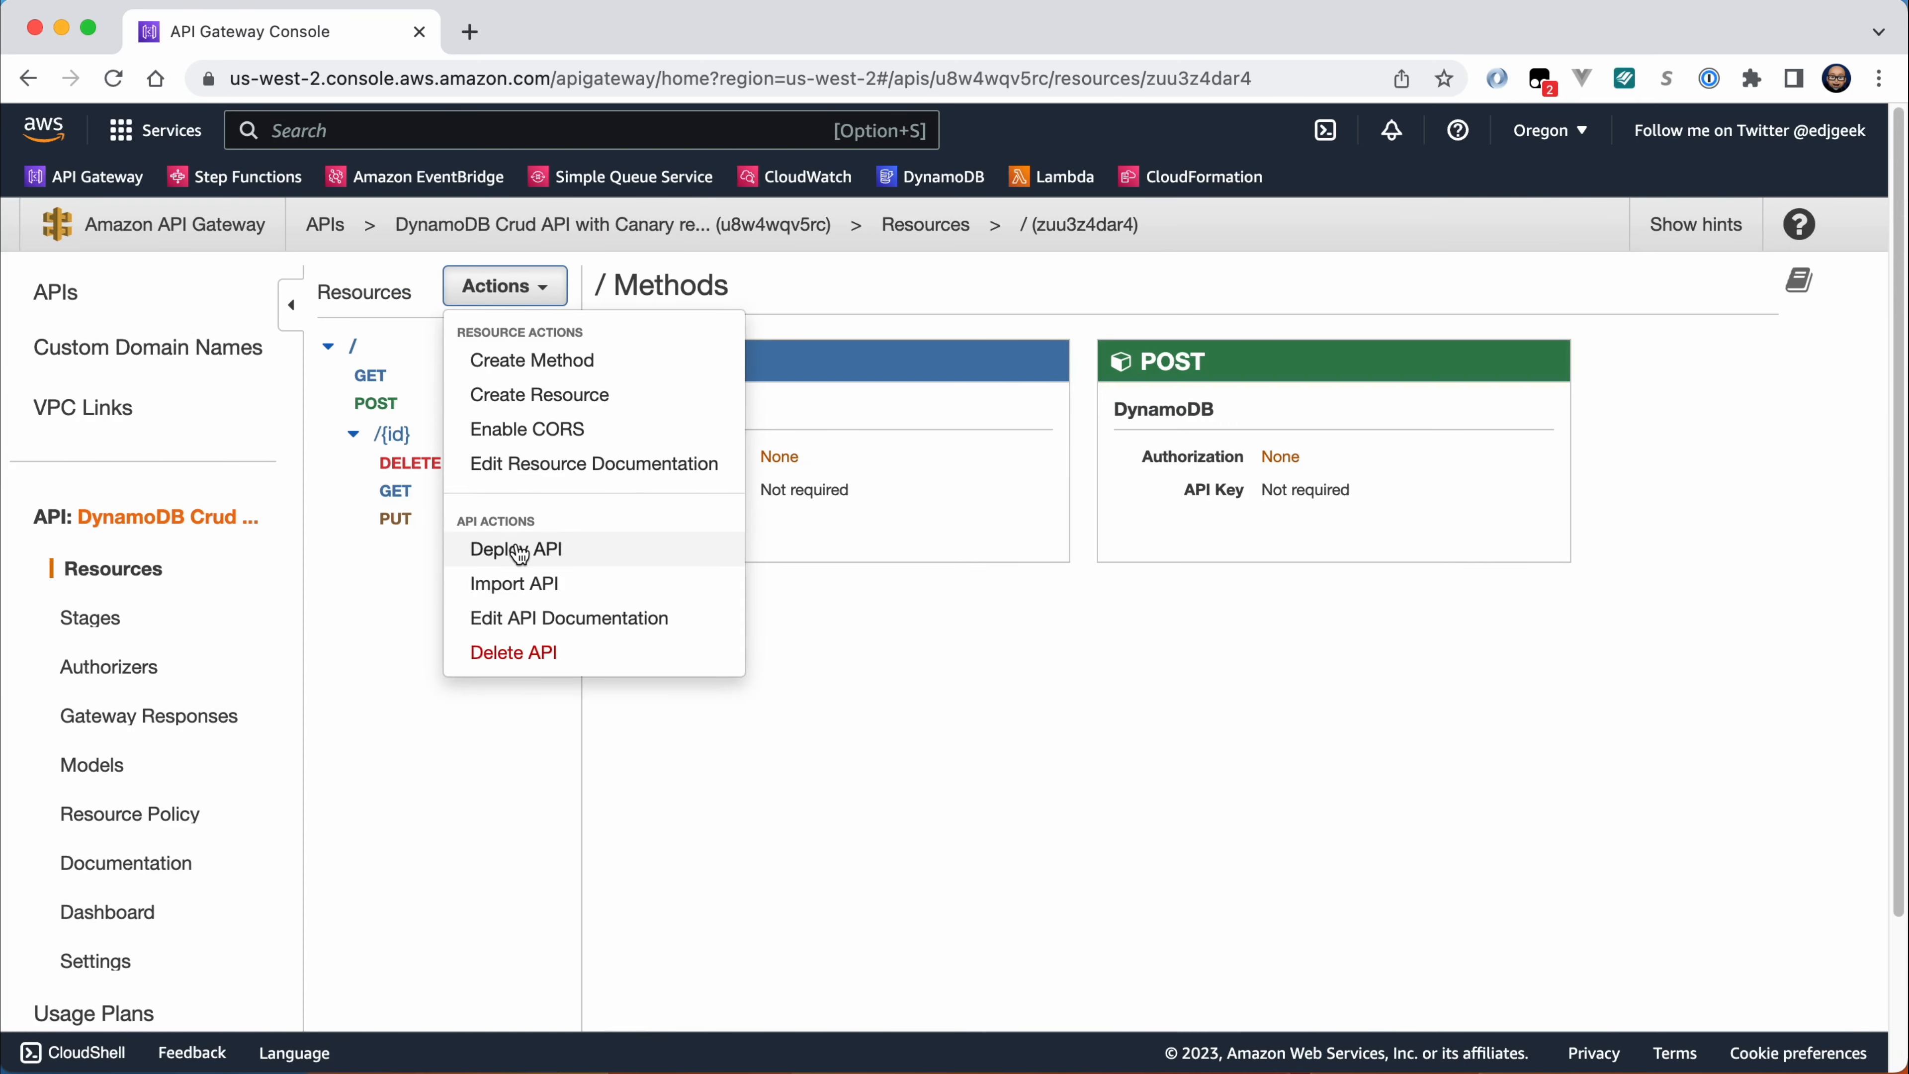
{"action": "left_click", "coordinate": [515, 548]}
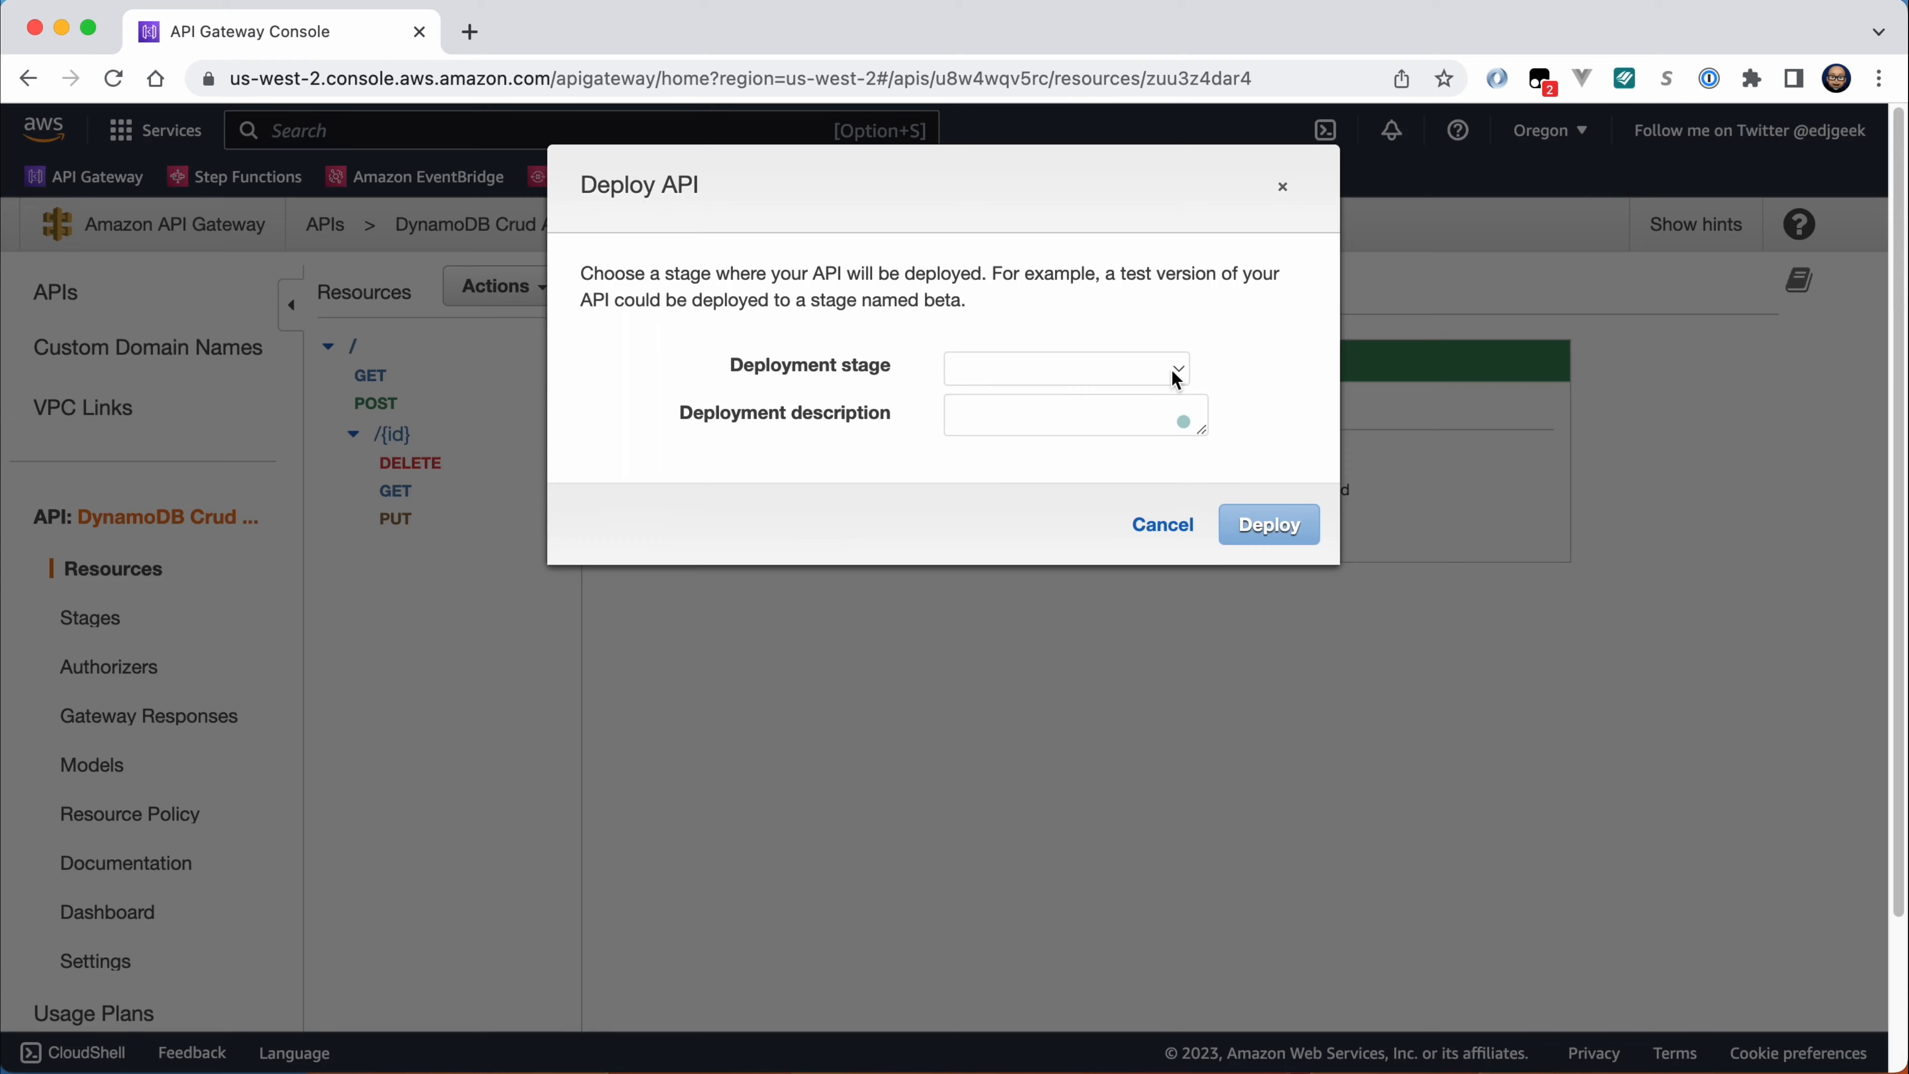
{"action": "left_click", "coordinate": [1064, 368]}
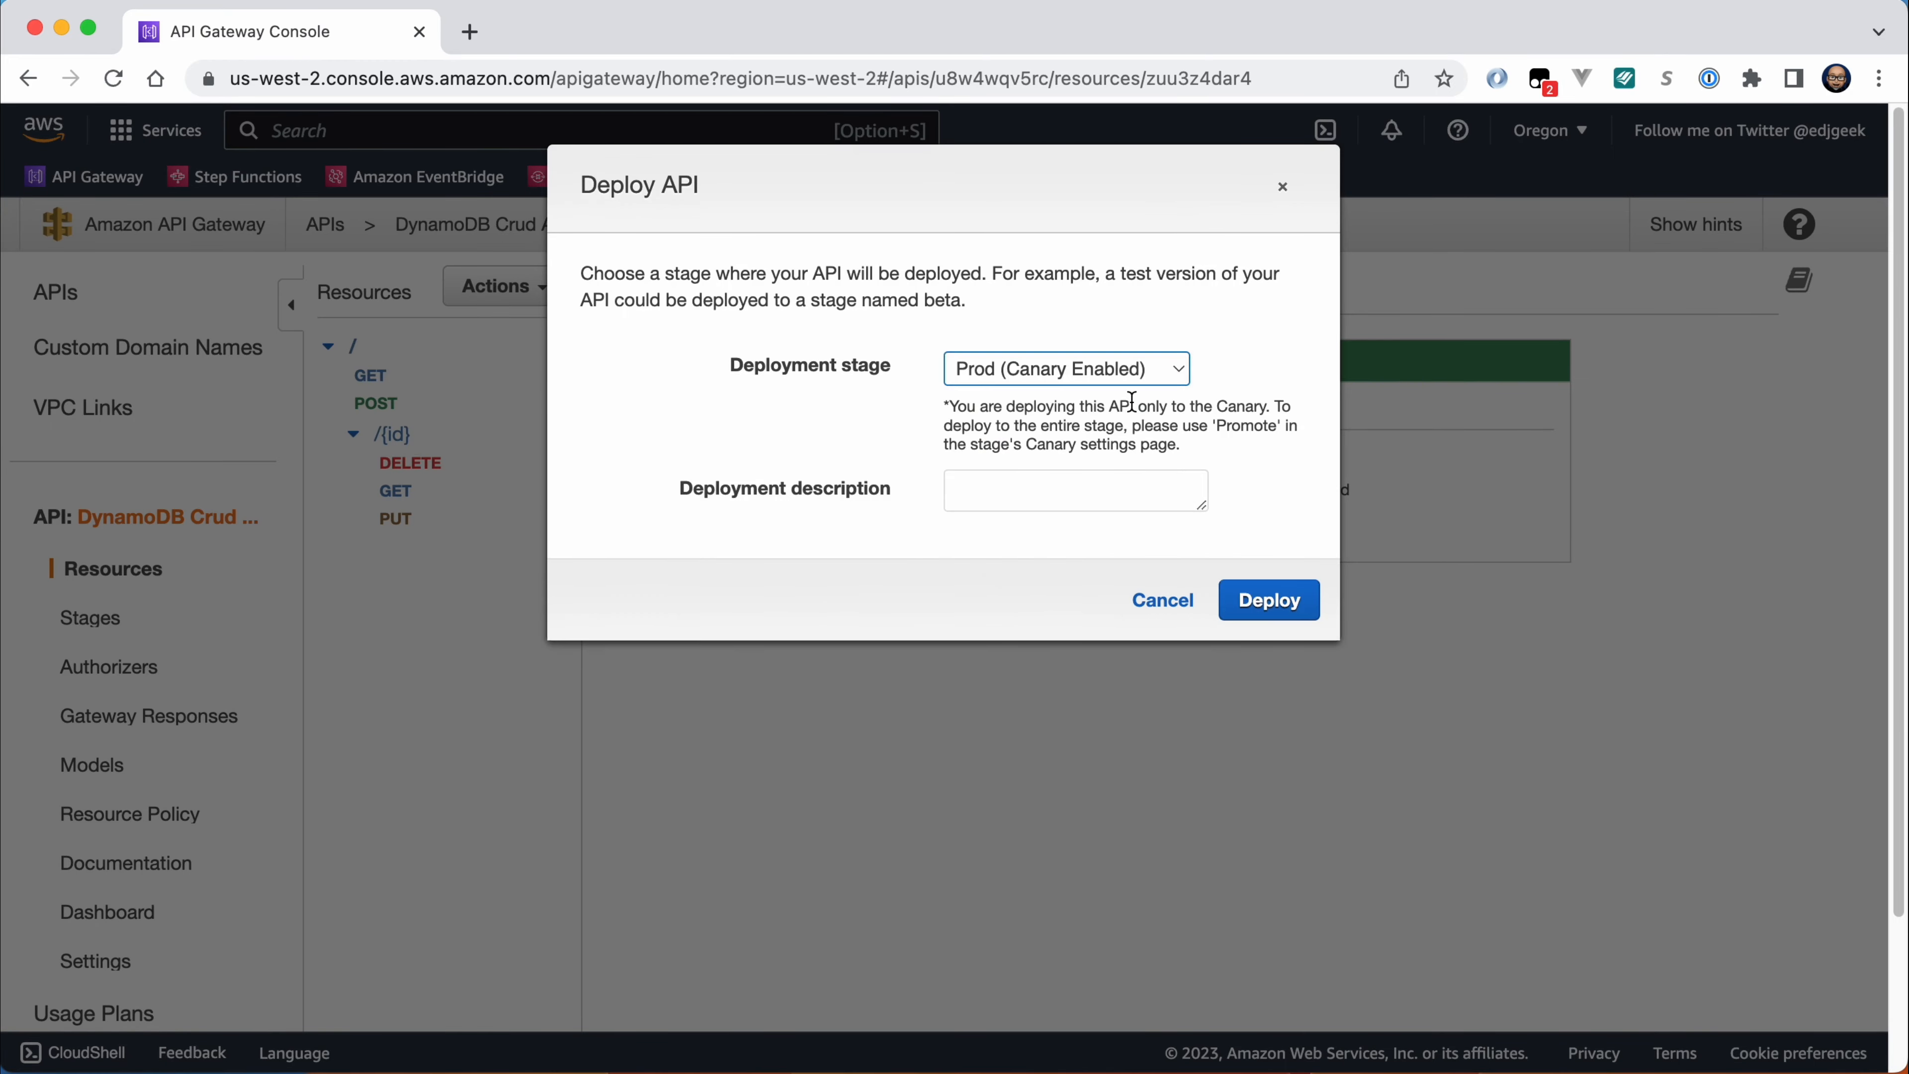
{"action": "left_click", "coordinate": [1268, 599]}
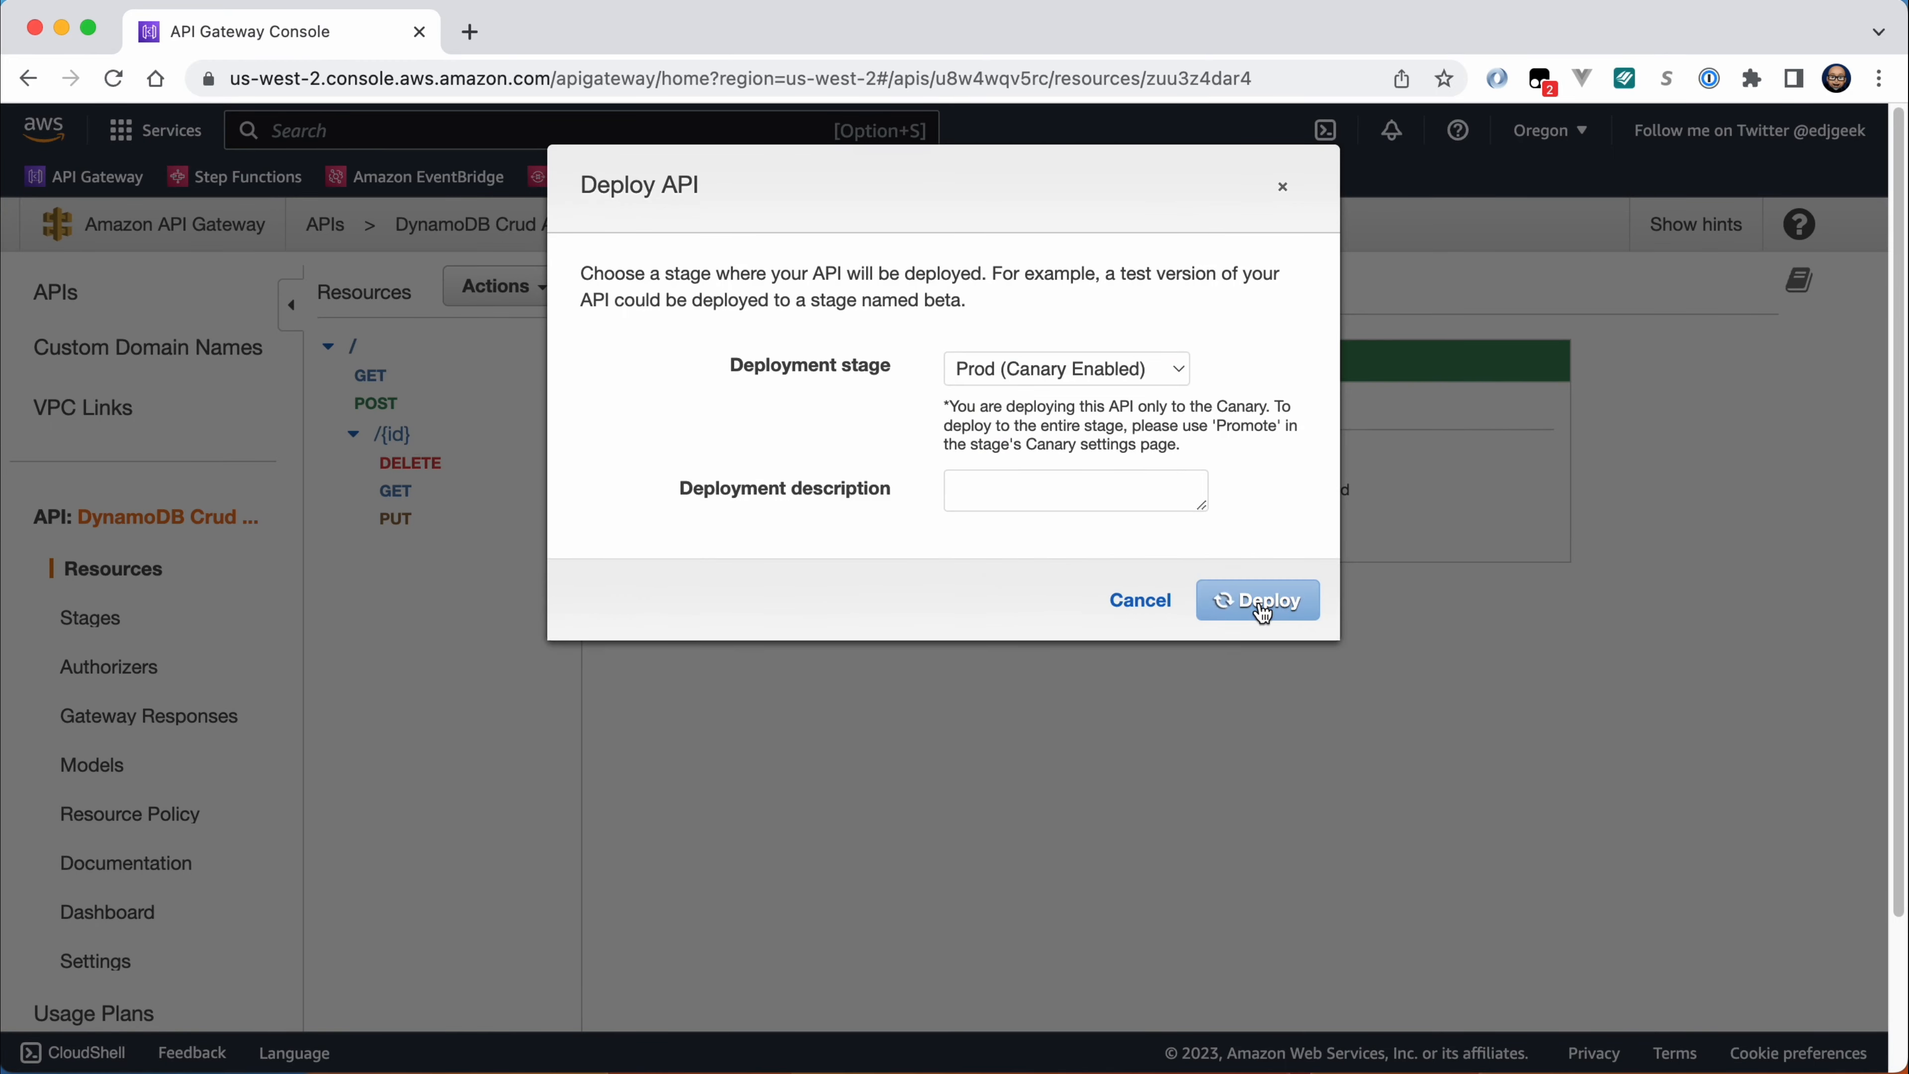
{"action": "left_click", "coordinate": [1257, 598]}
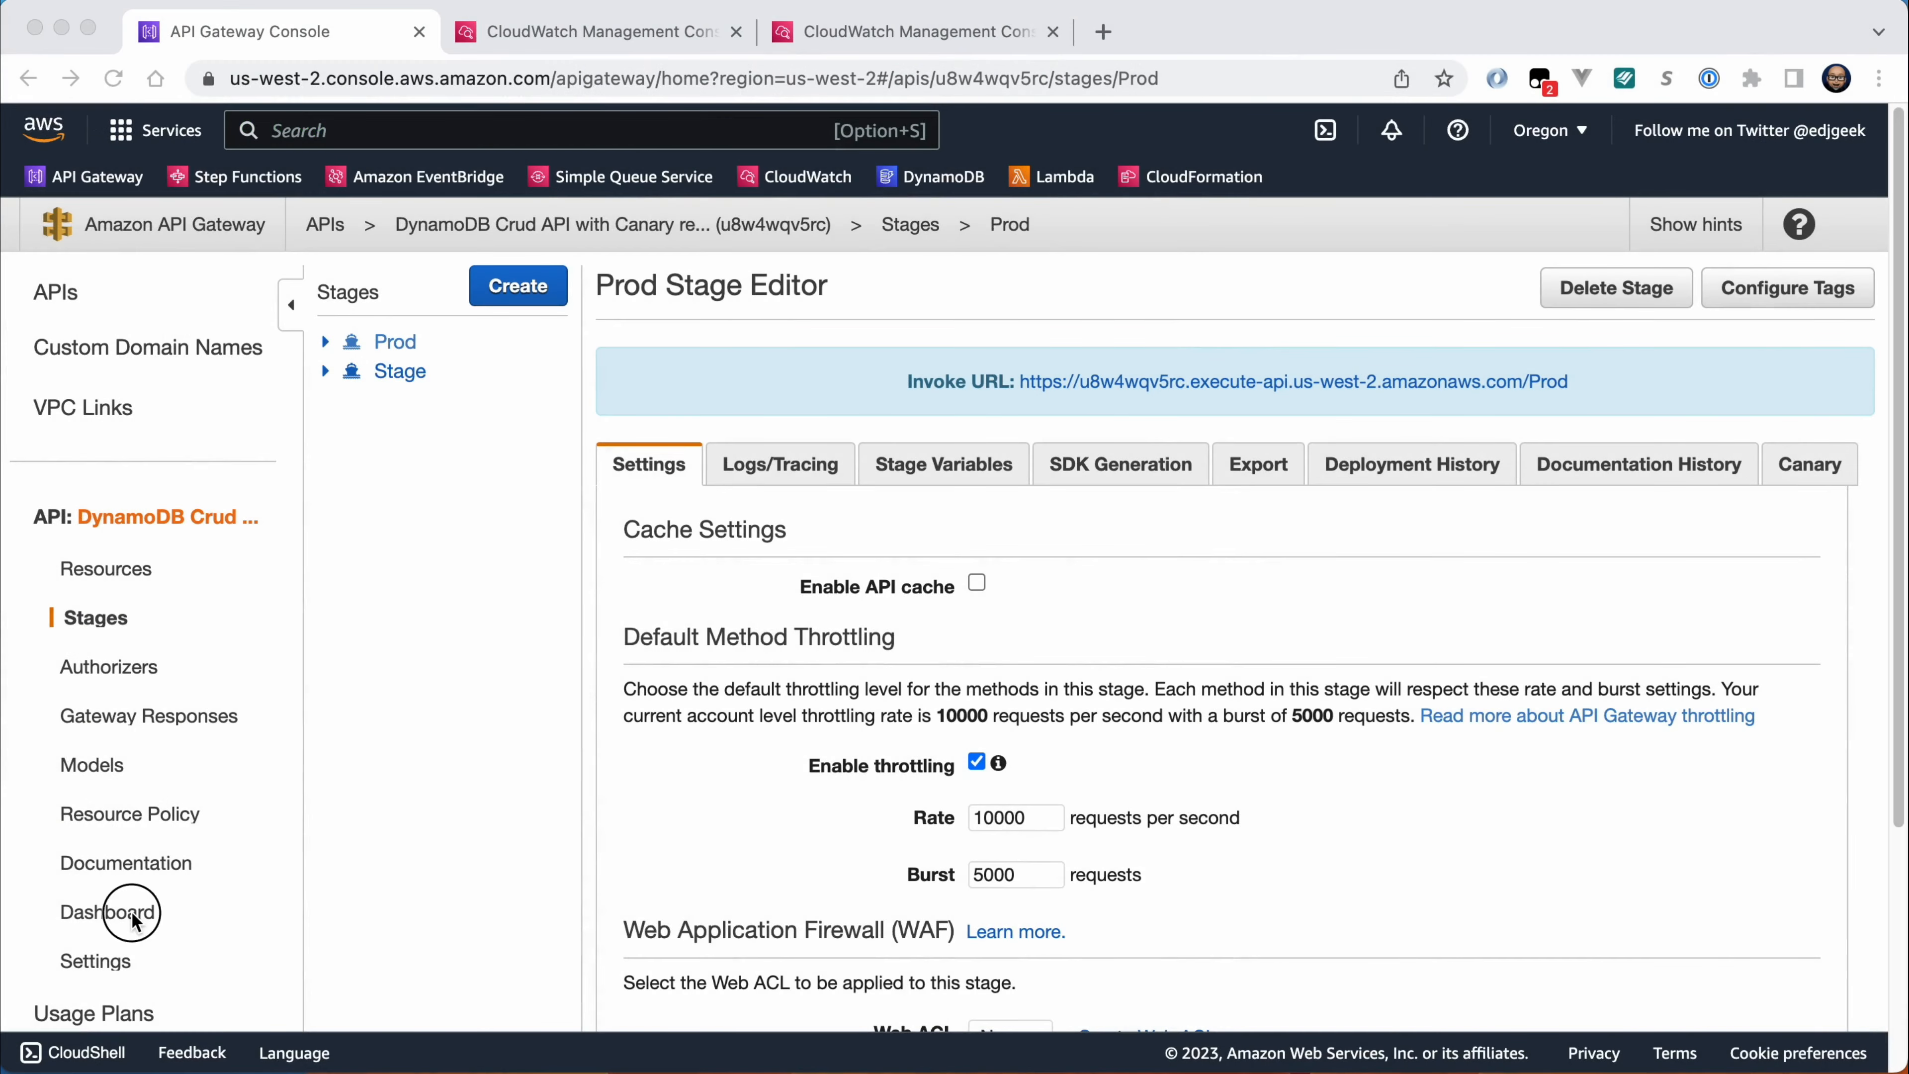
Review the API dashboard, CloudWatch metrics and X-Ray service map, then return to Stages.
{"action": "left_click", "coordinate": [115, 911]}
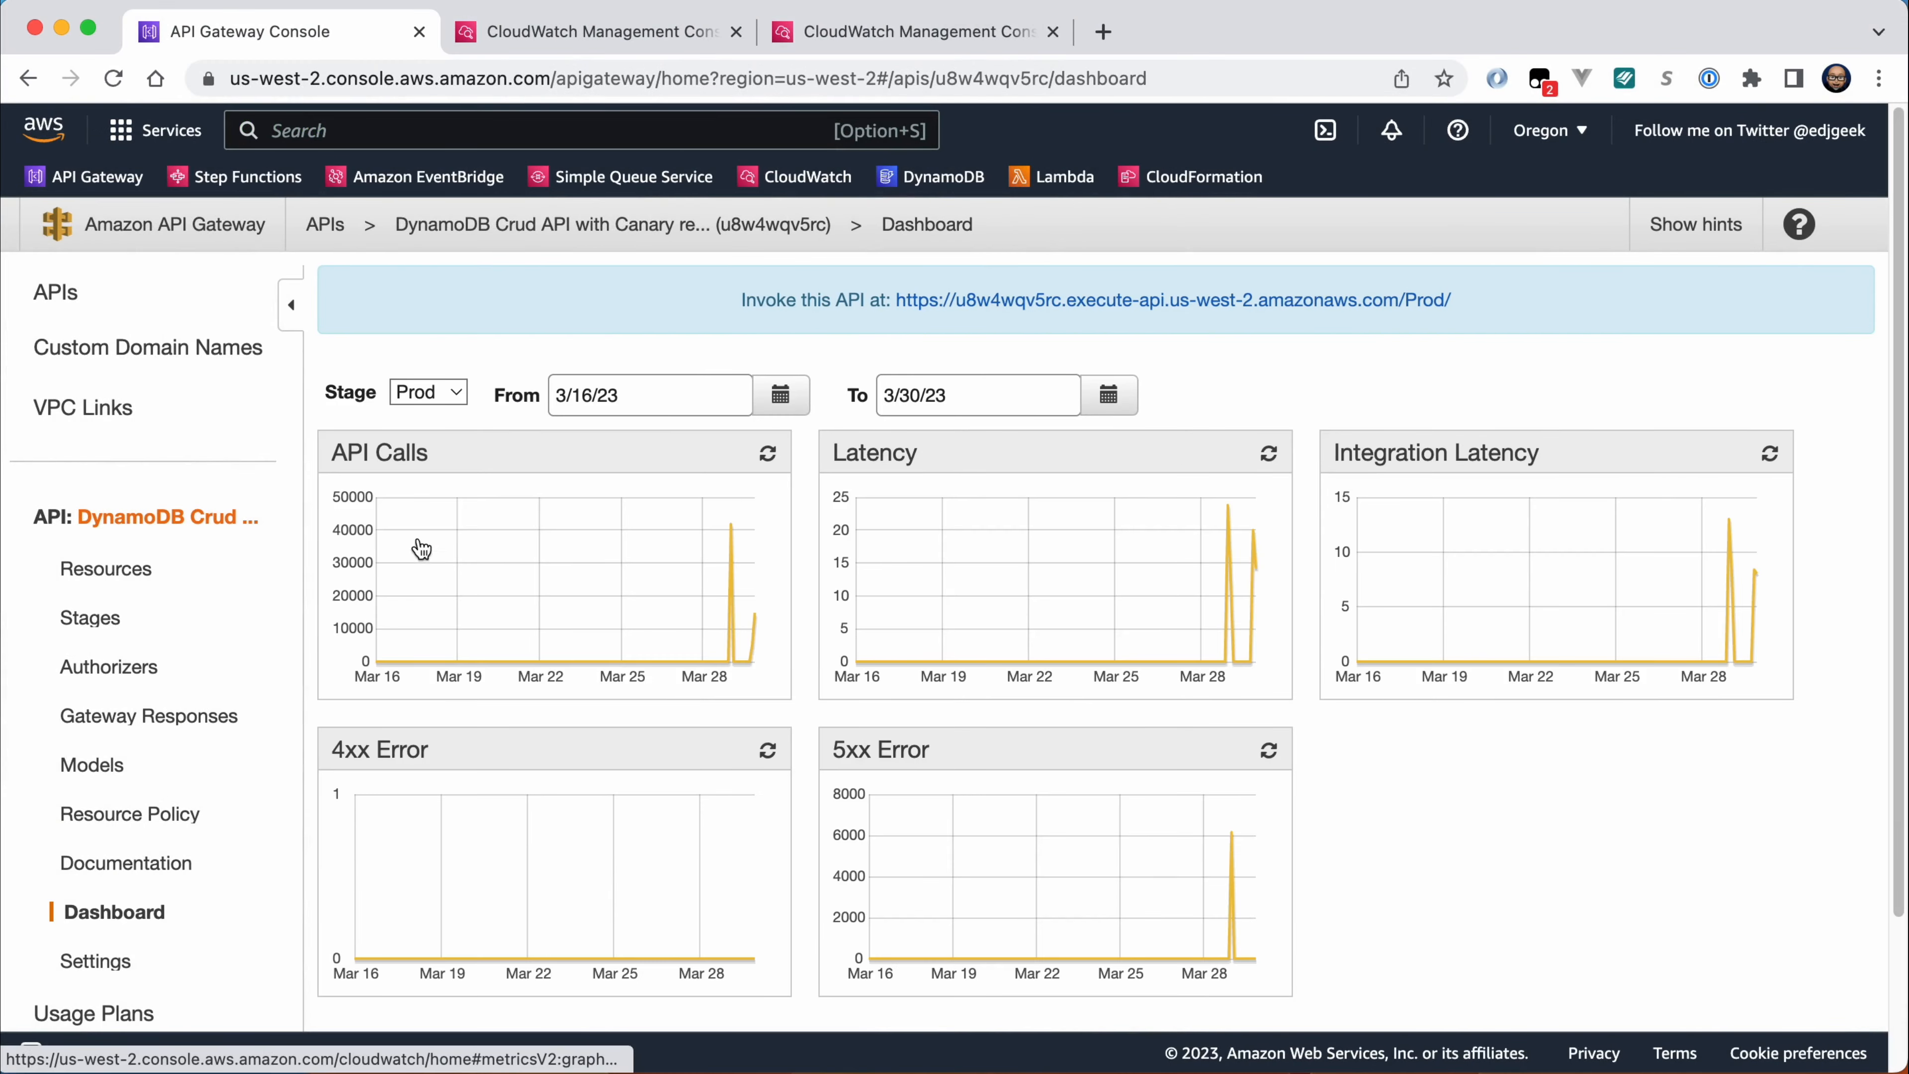
{"action": "left_click", "coordinate": [584, 32]}
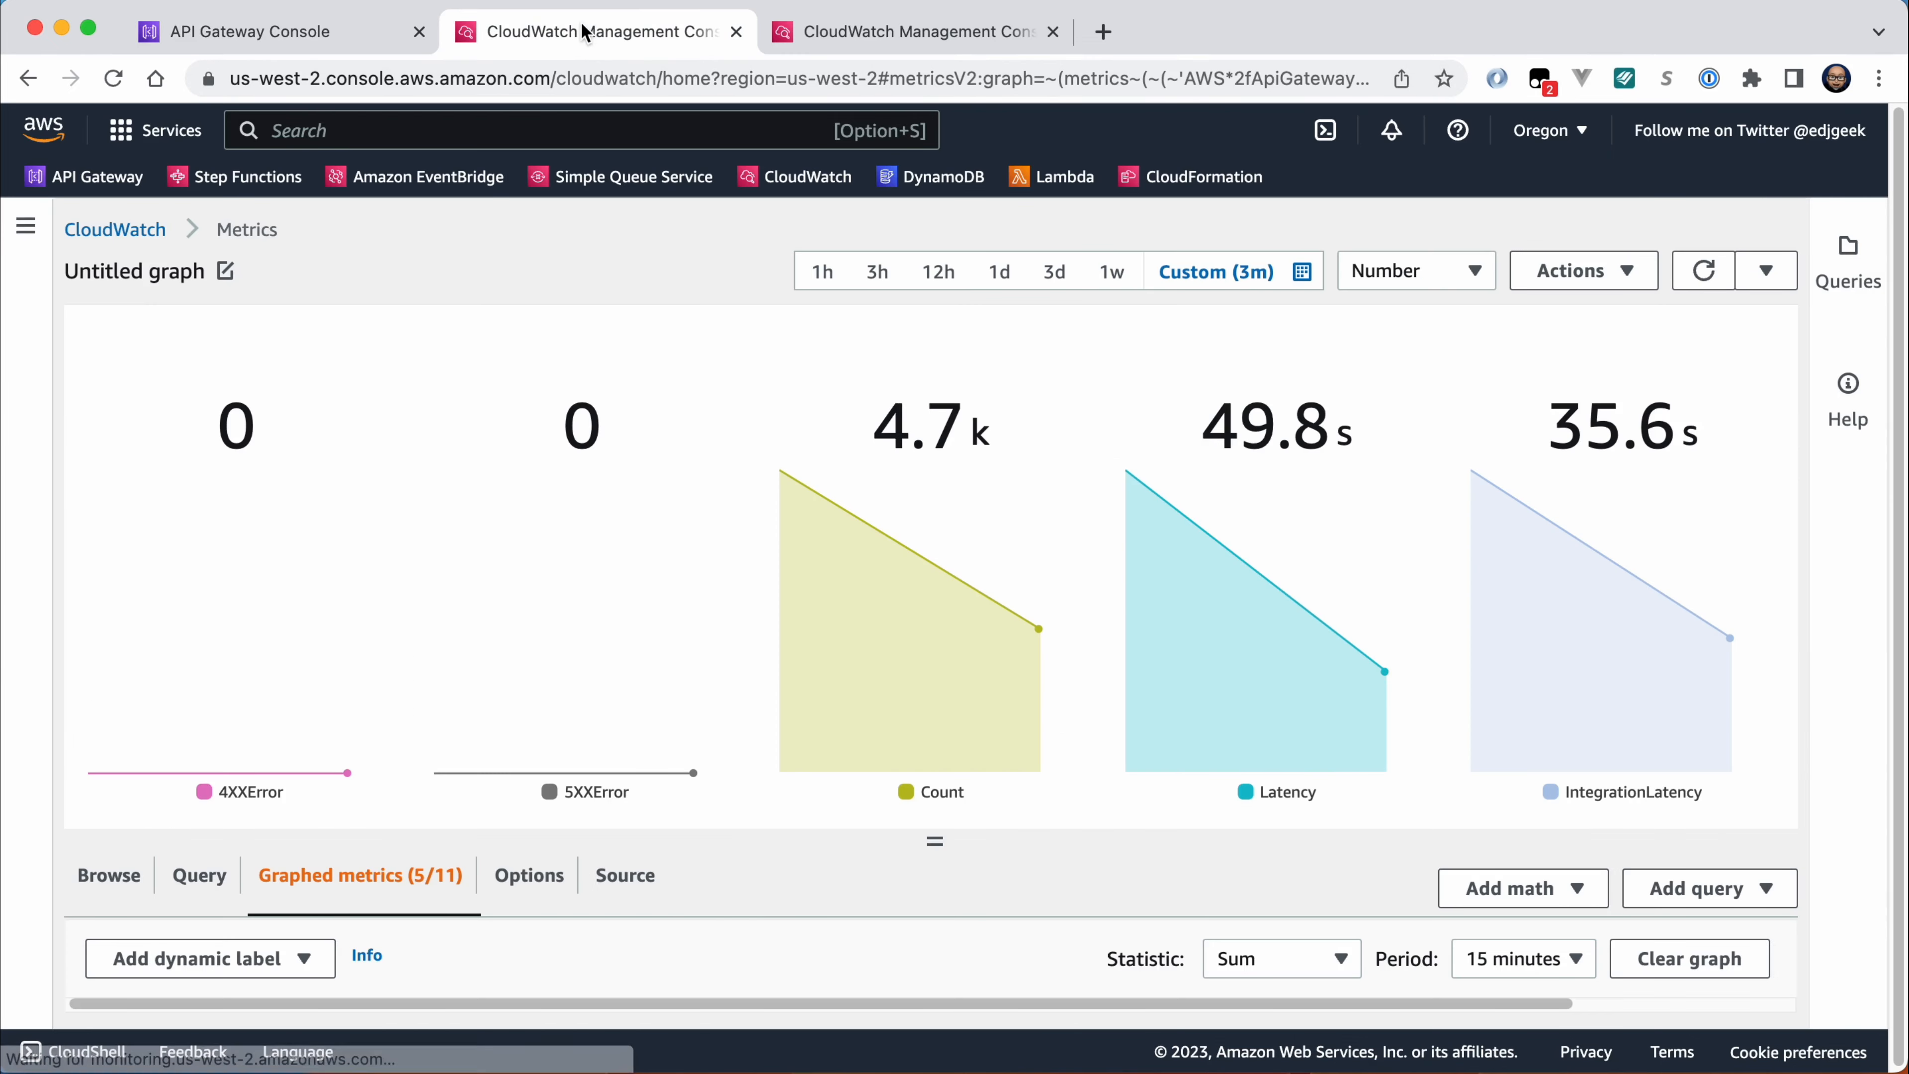
{"action": "left_click", "coordinate": [906, 32]}
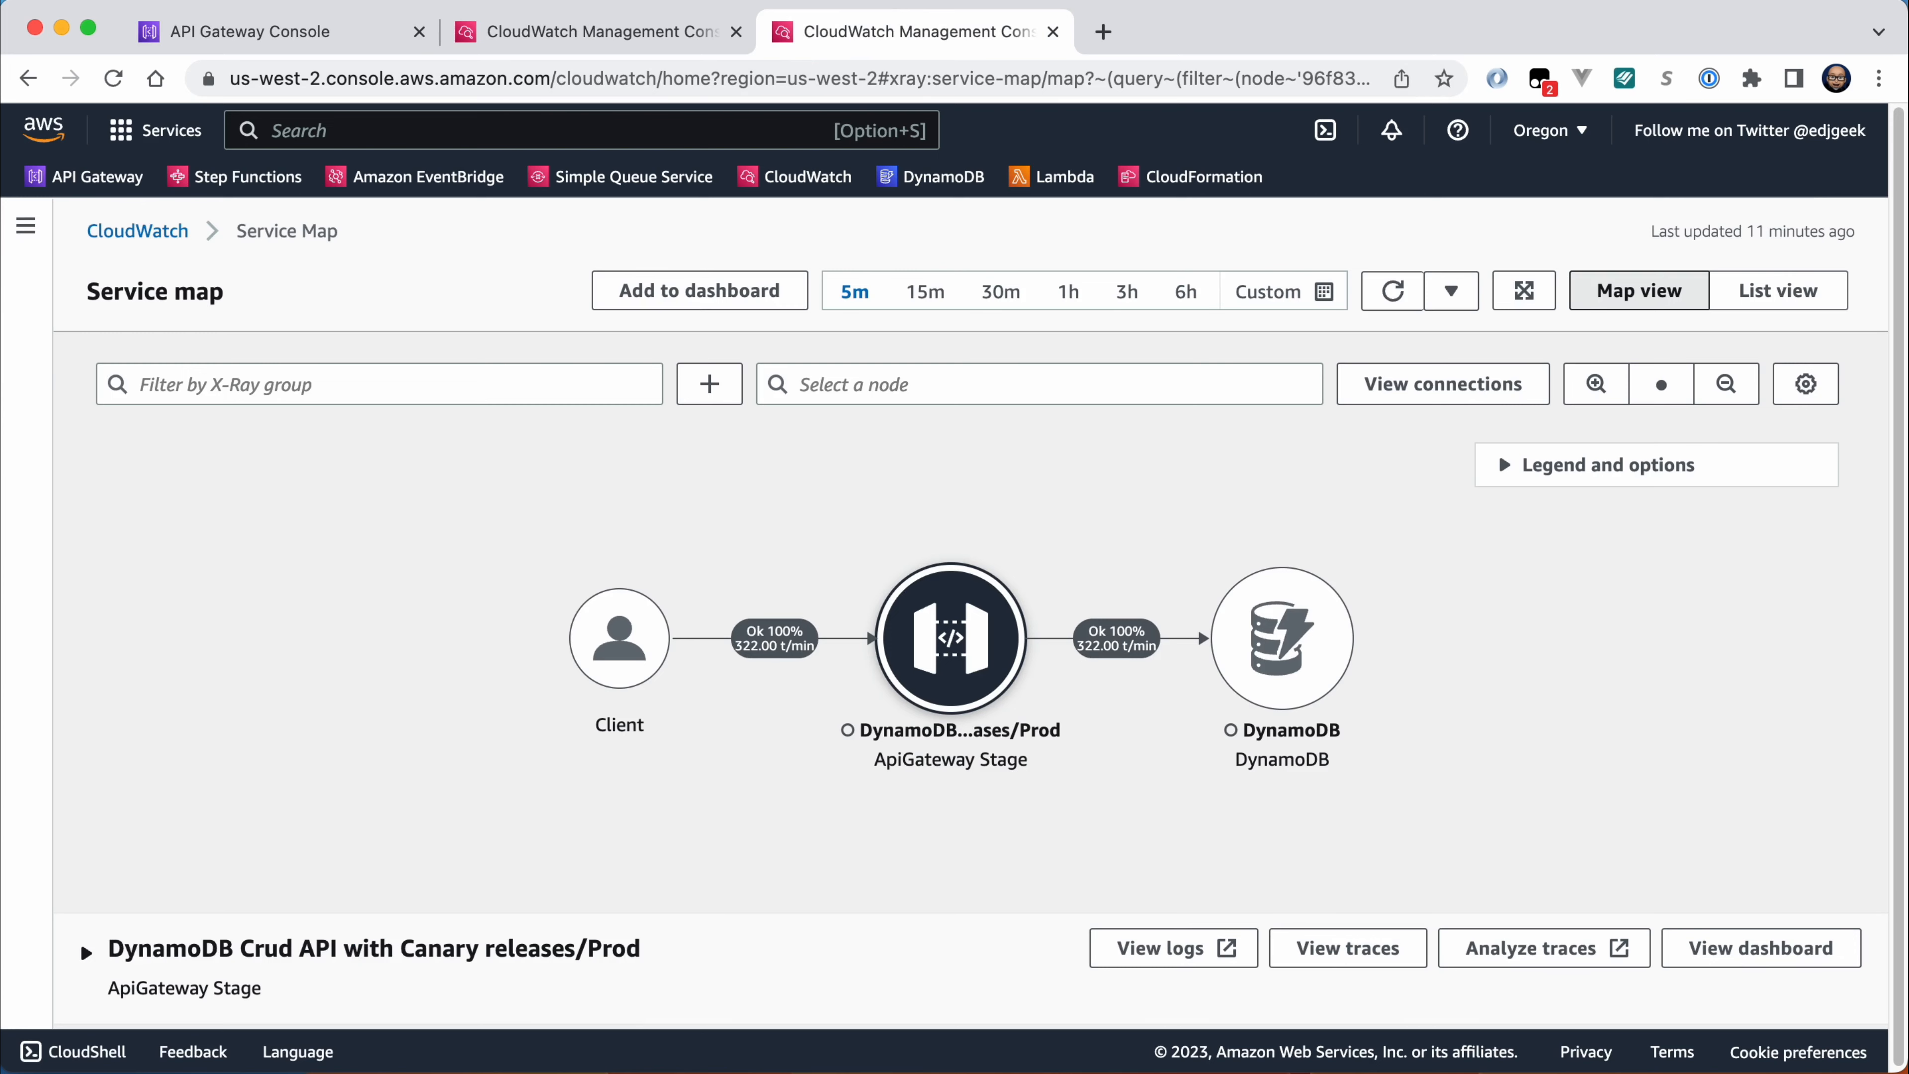
{"action": "left_click", "coordinate": [281, 30]}
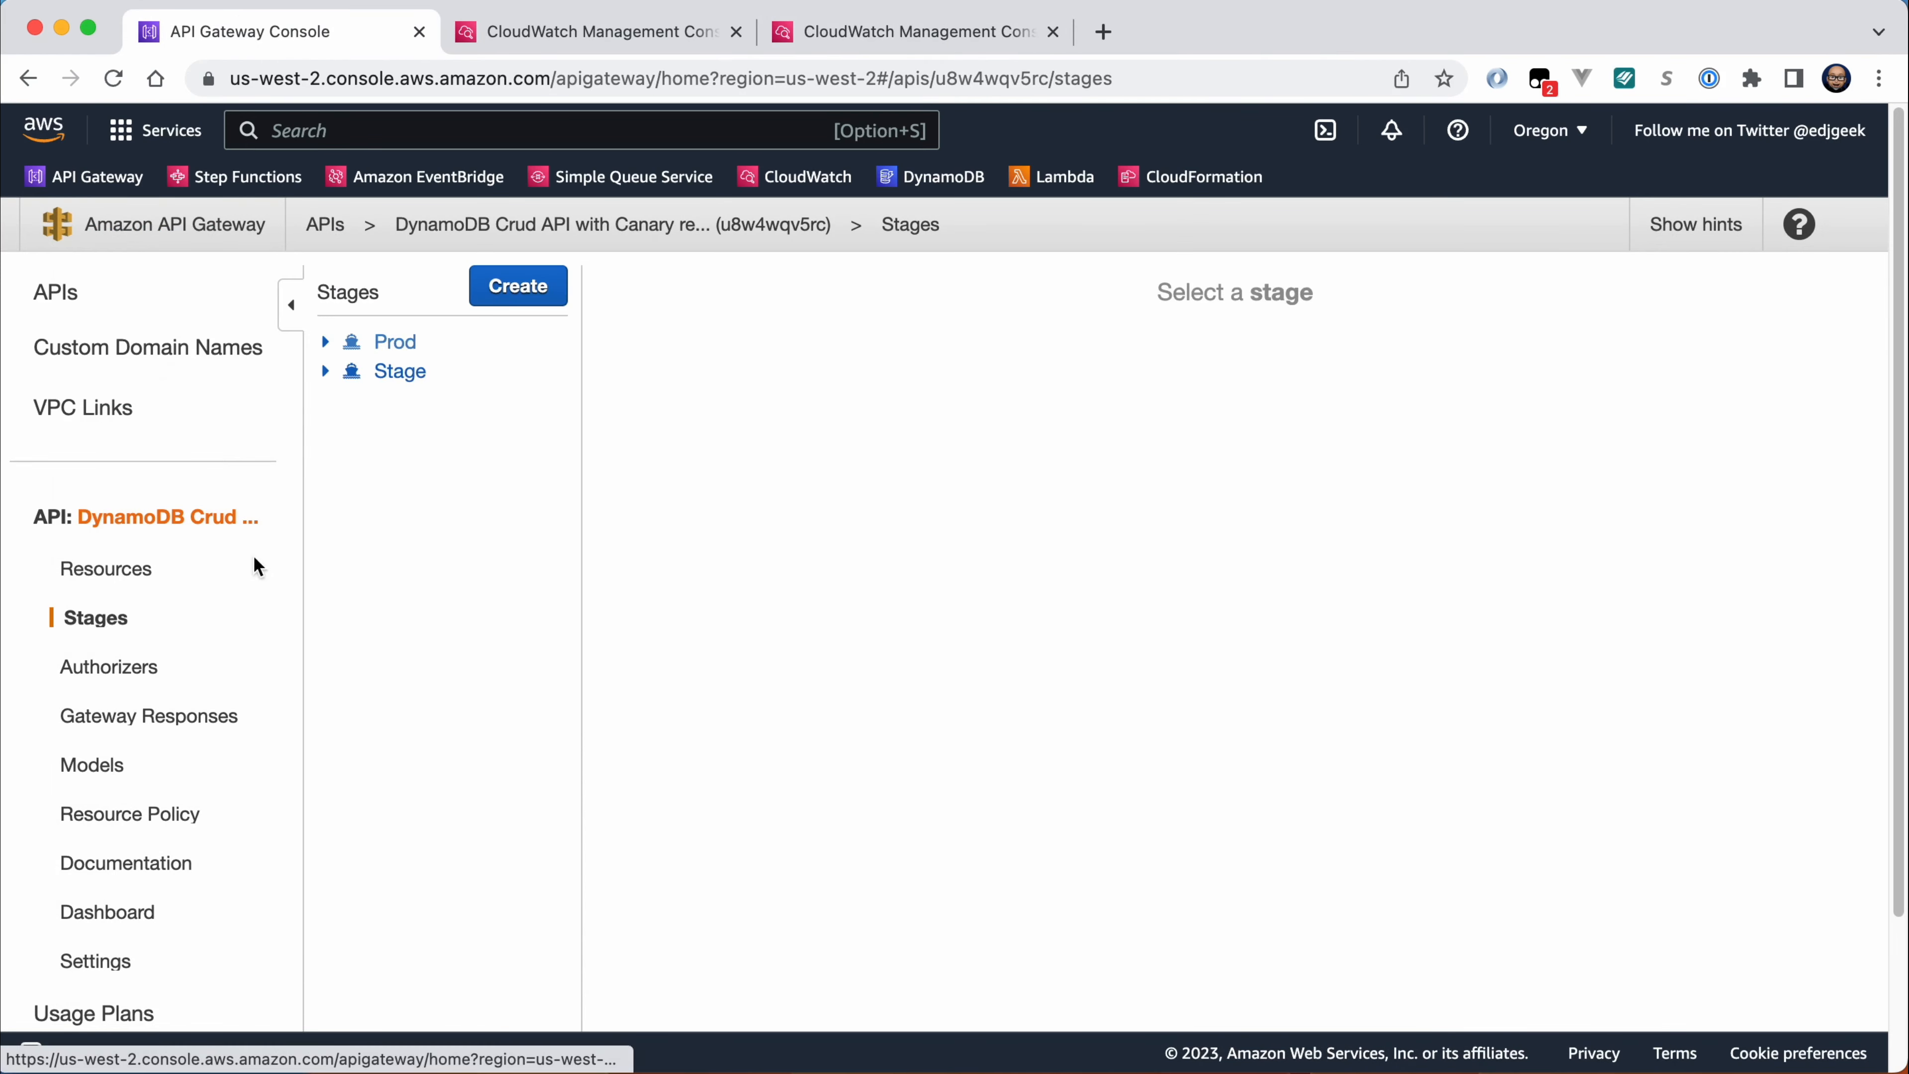
Promote the Prod canary and confirm with Update, dropping canary traffic to 0%.
{"action": "left_click", "coordinate": [395, 342]}
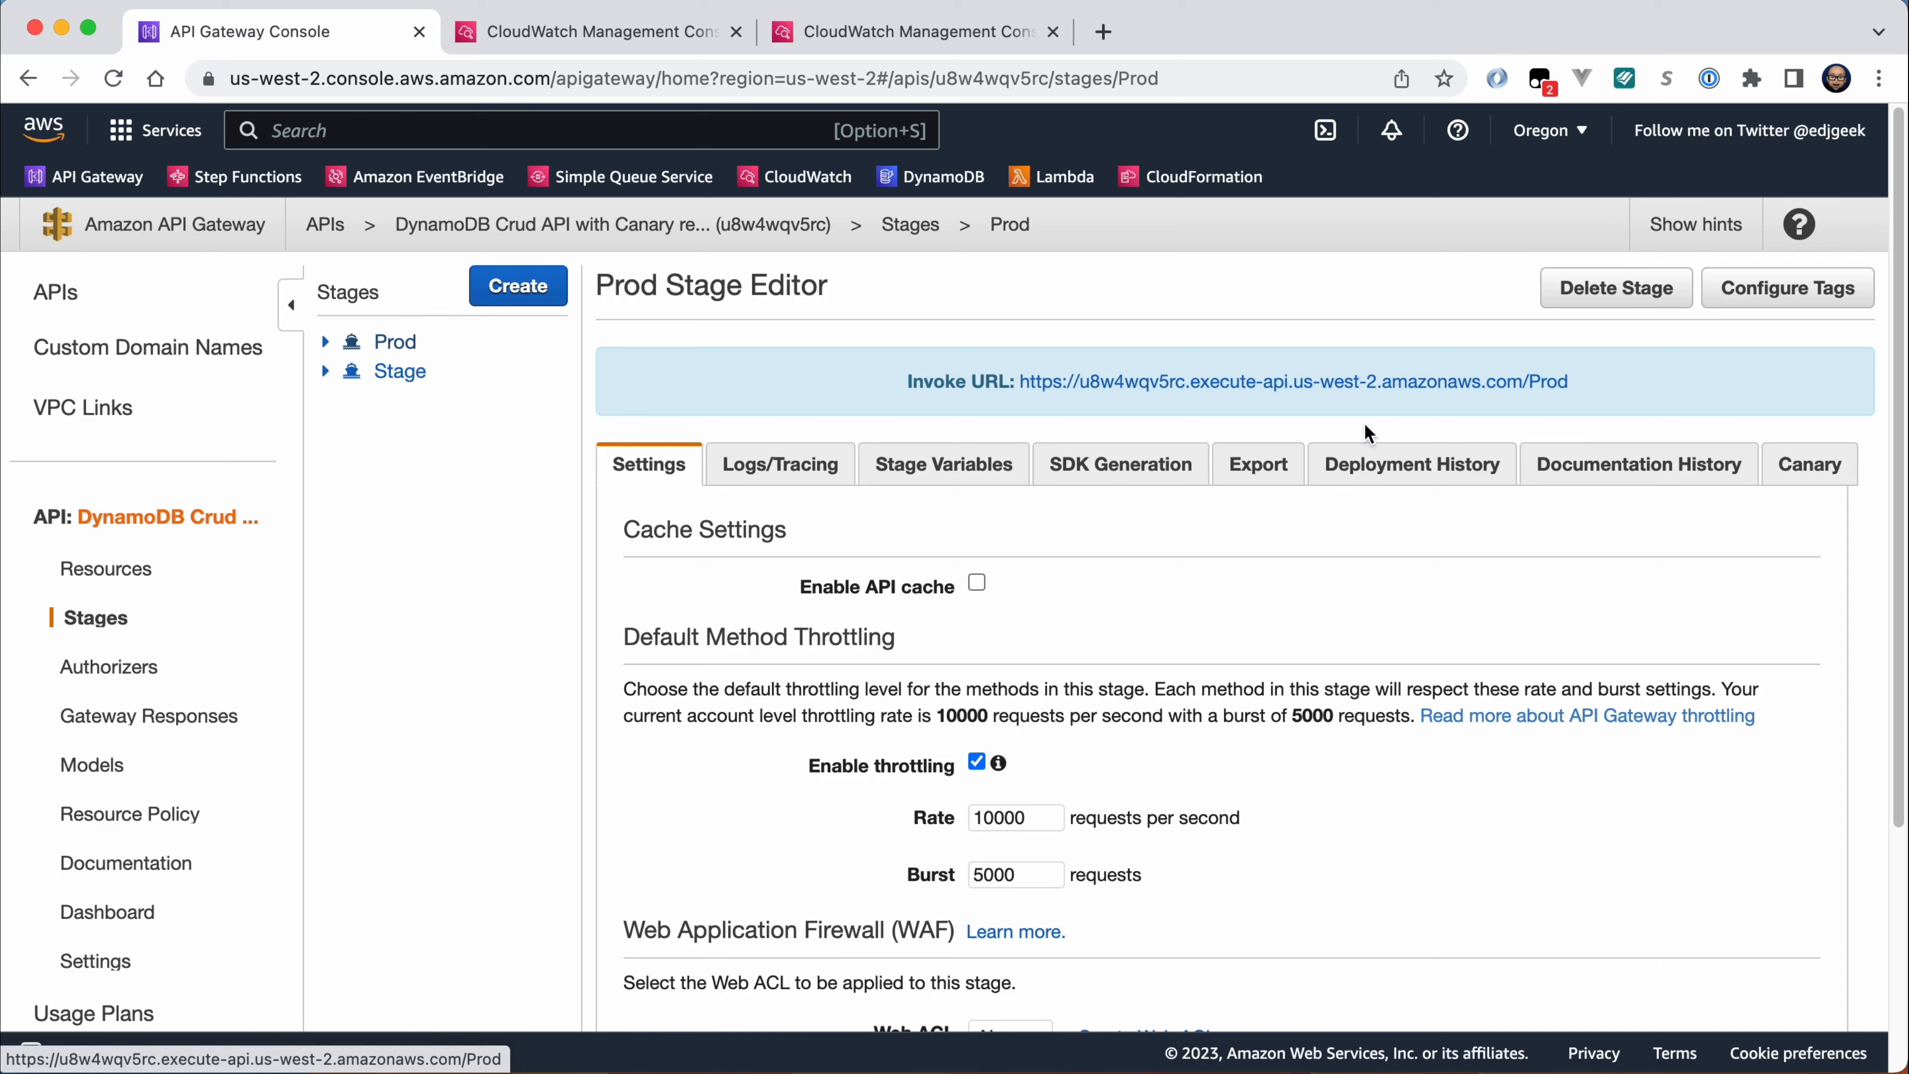
{"action": "left_click", "coordinate": [1808, 465]}
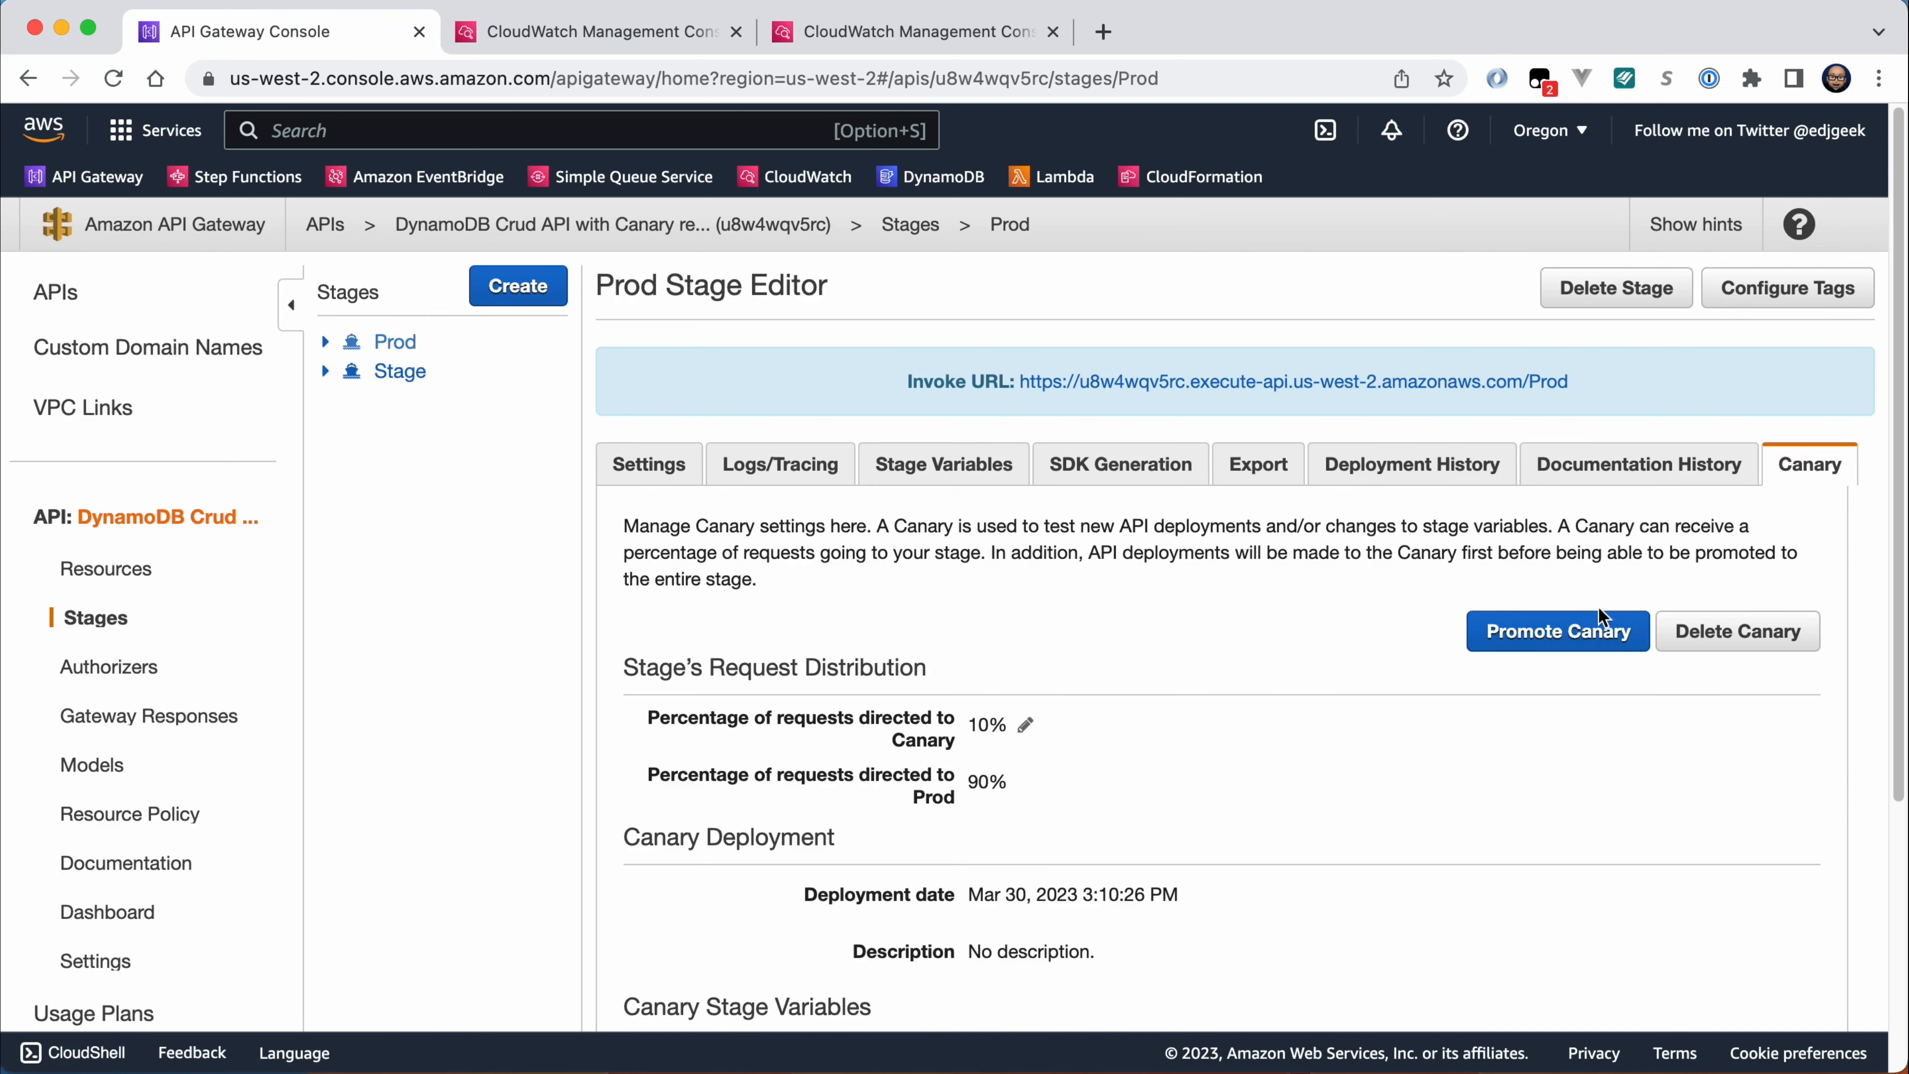
{"action": "left_click", "coordinate": [1556, 630]}
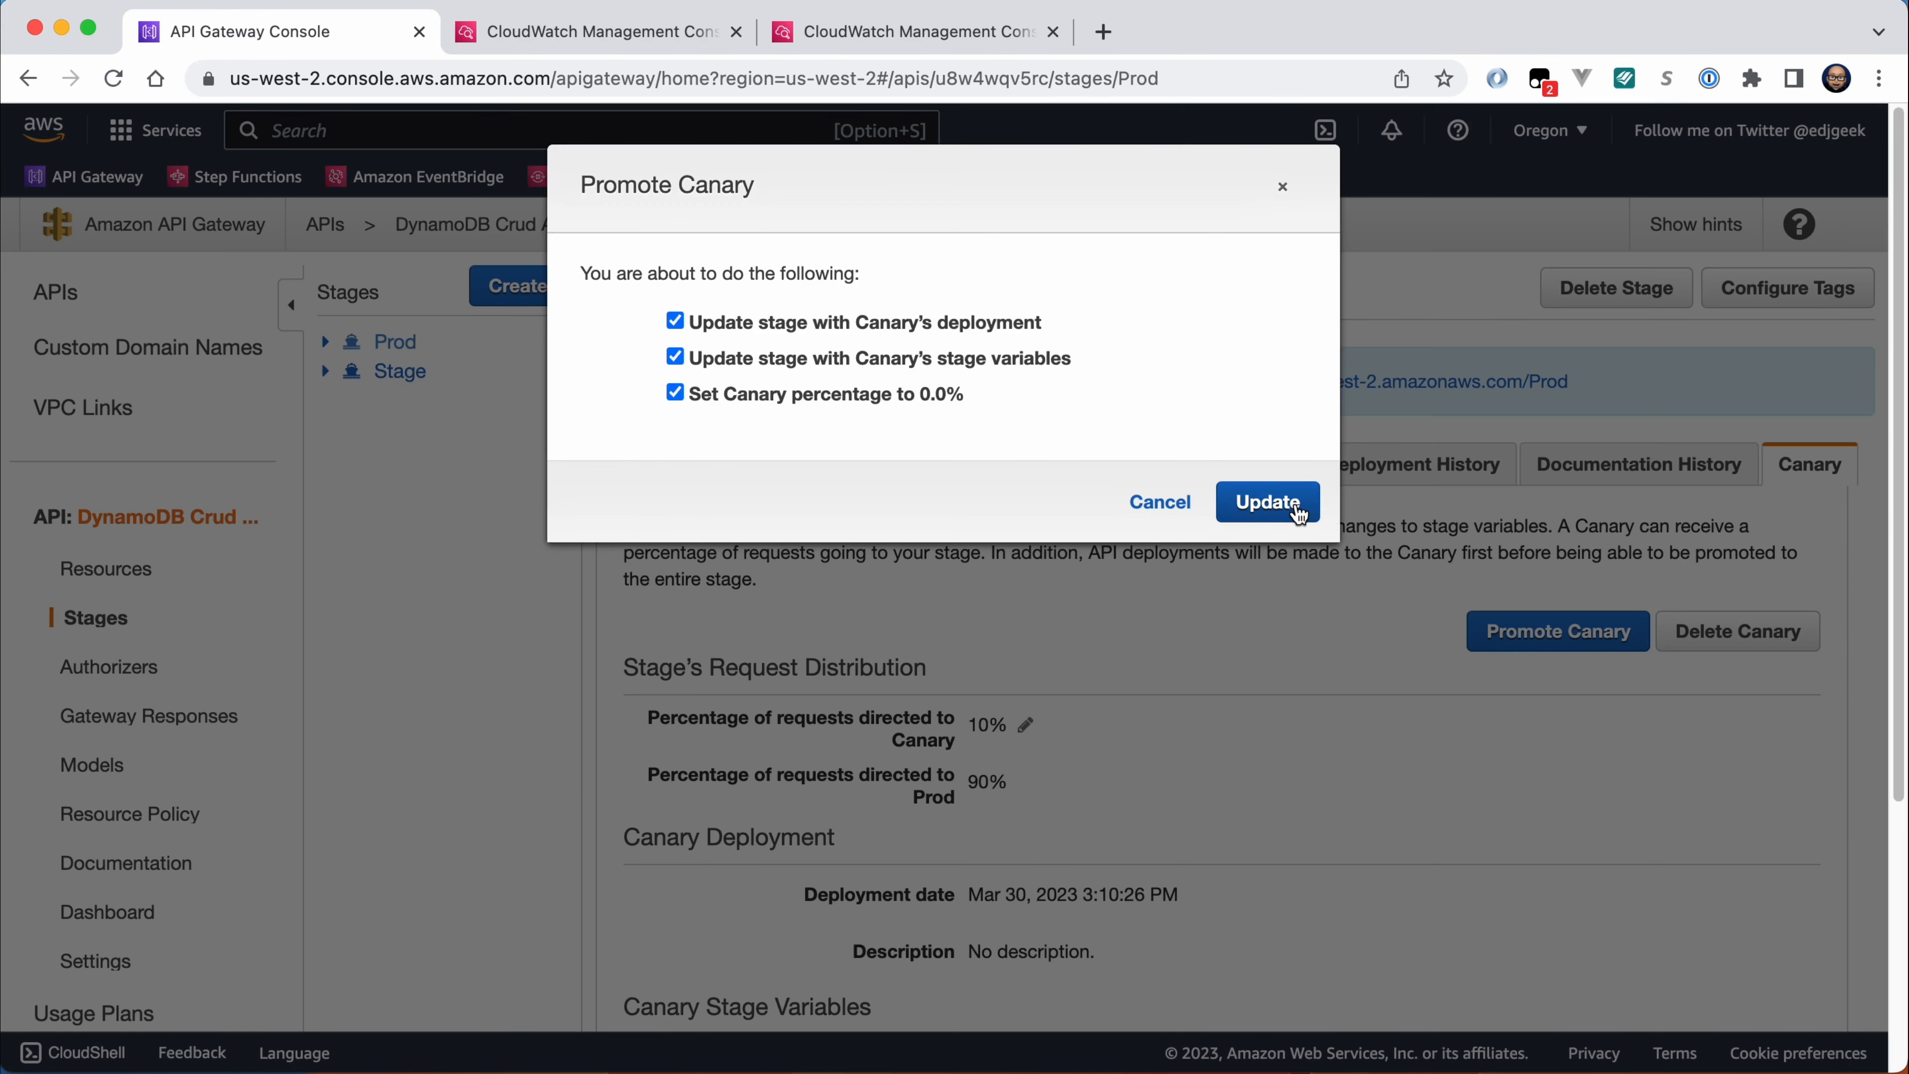
{"action": "left_click", "coordinate": [1265, 501]}
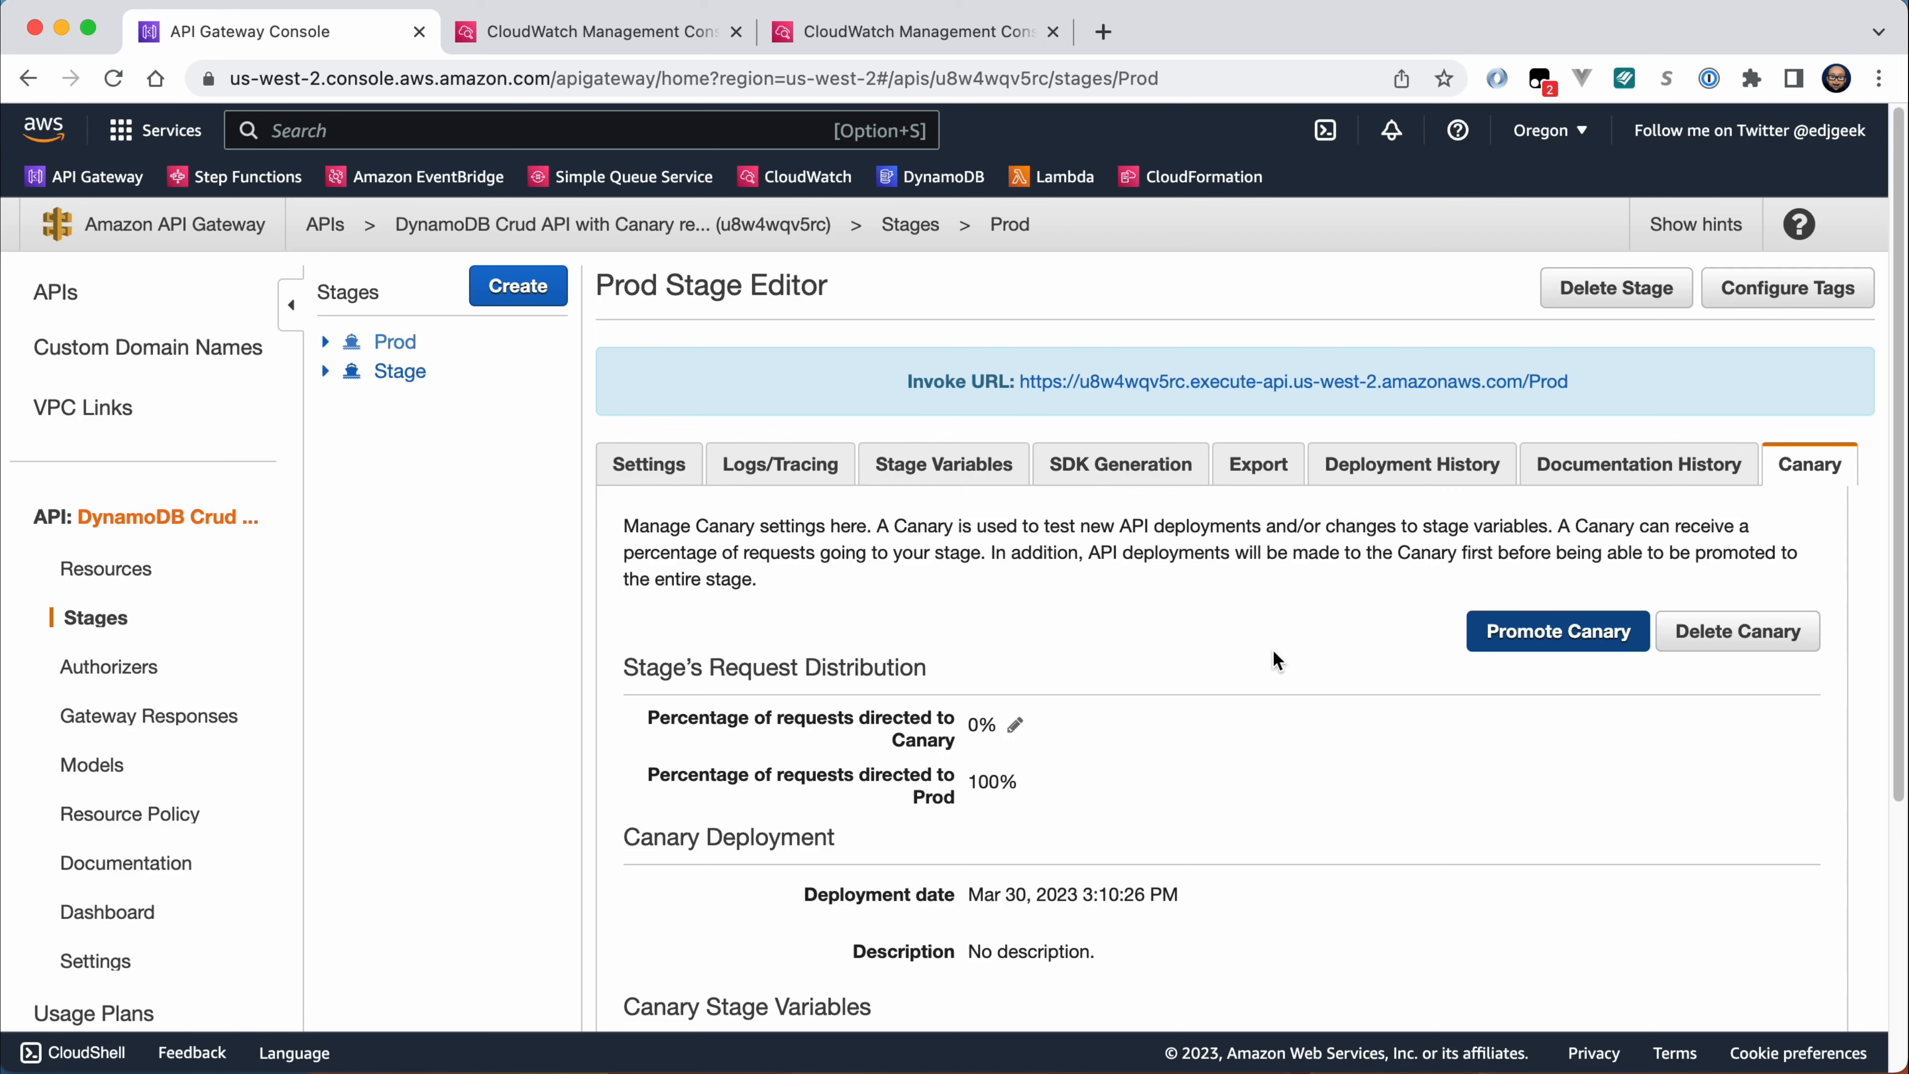